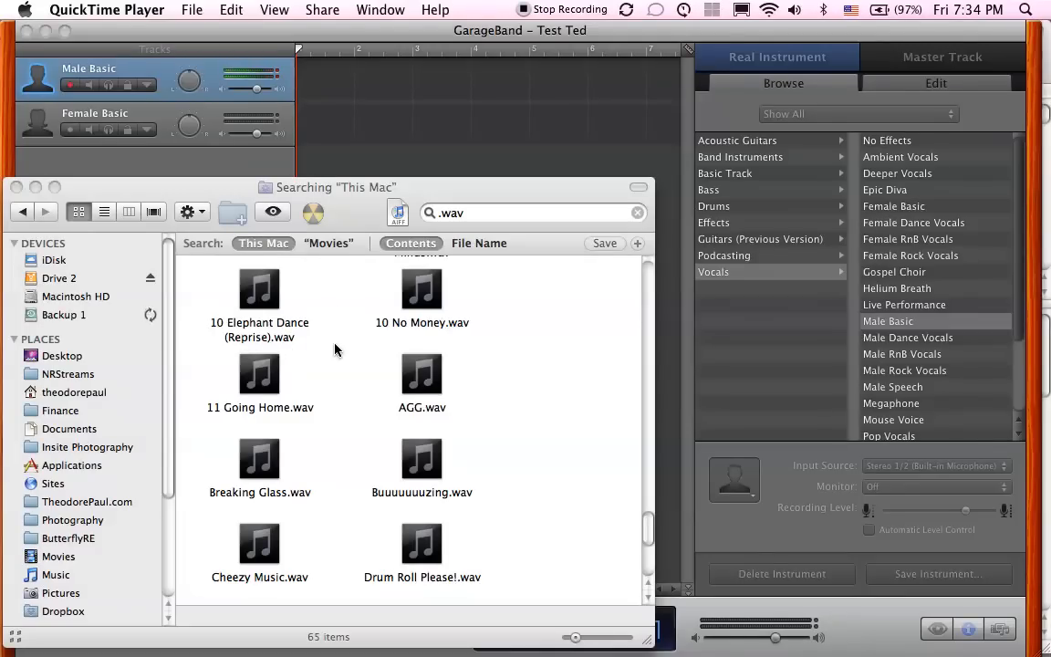
pyautogui.moveTo(270, 208)
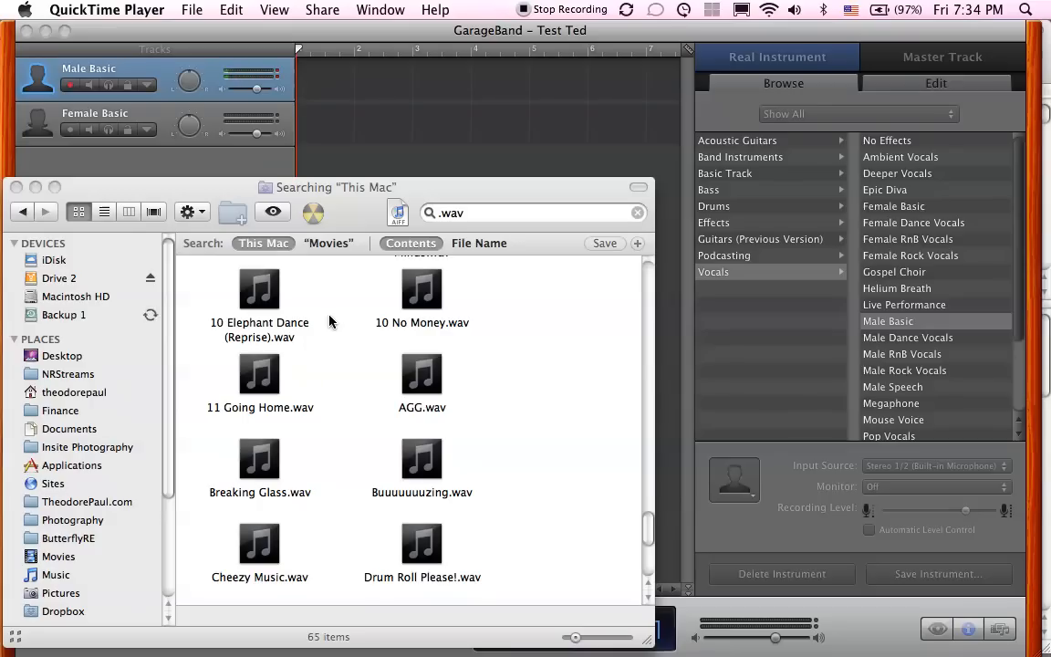
# Bring the GarageBand Test Ted project back in front of the Finder .wav results
pyautogui.click(379, 10)
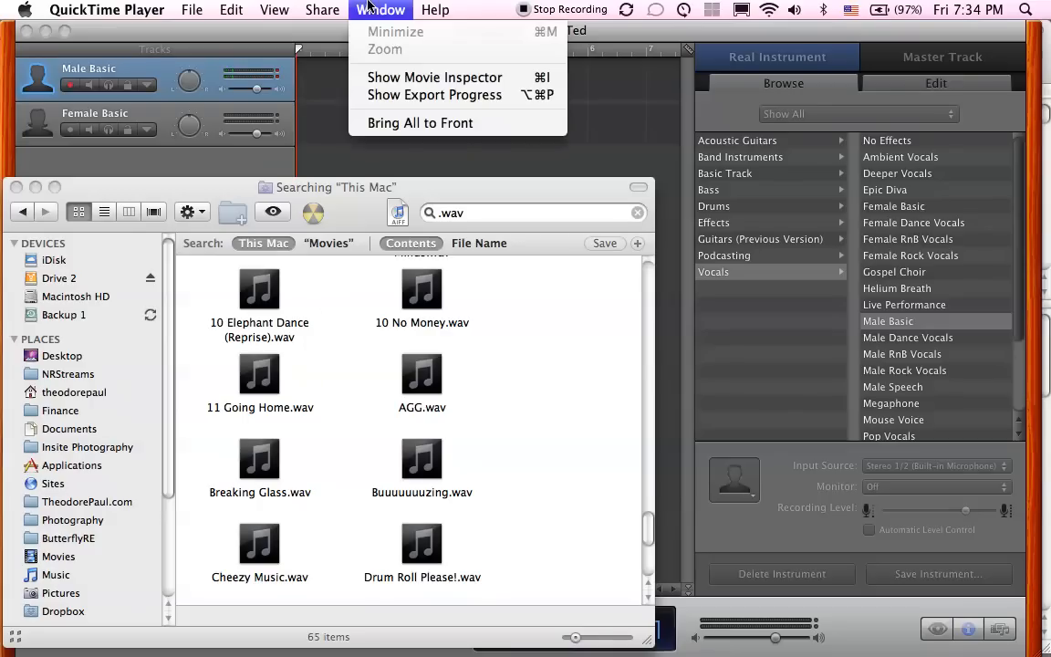
pyautogui.moveTo(345, 223)
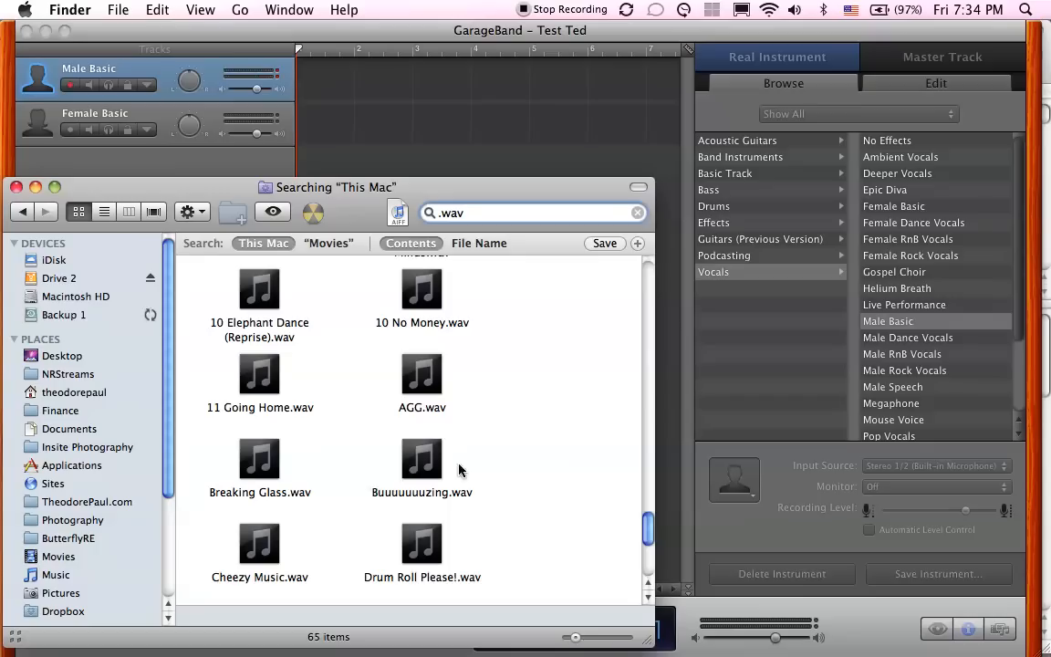
pyautogui.moveTo(338, 403)
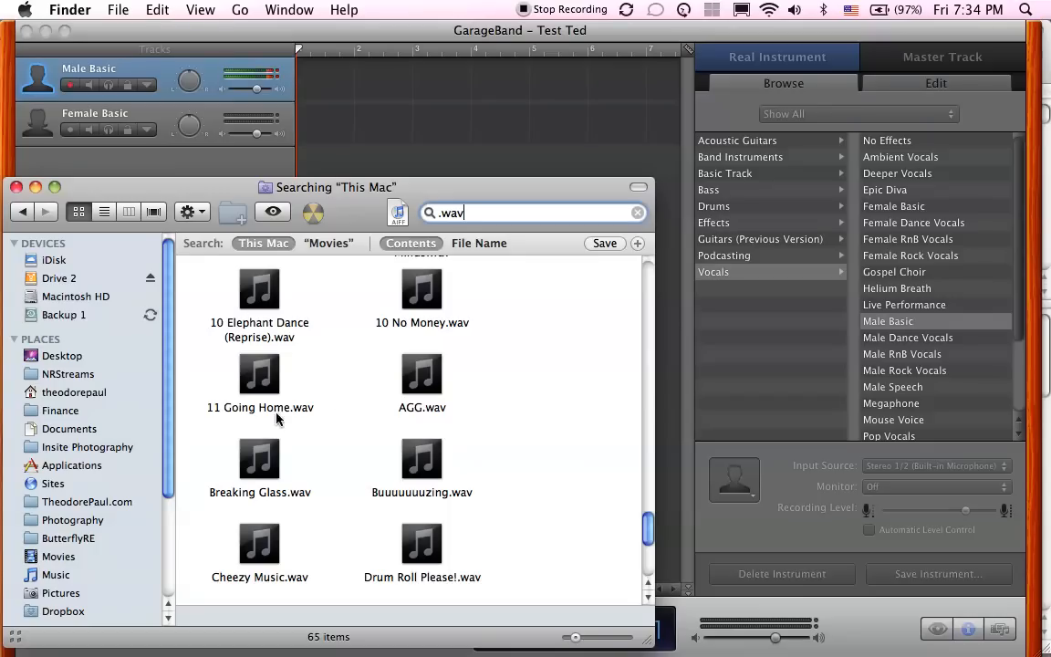
pyautogui.moveTo(368, 489)
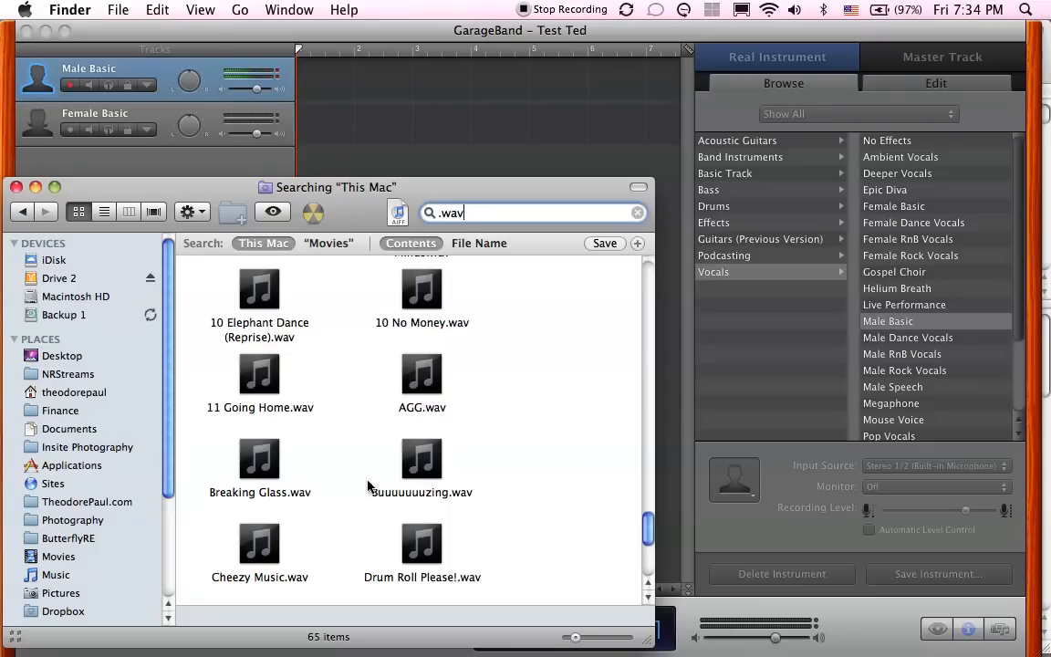
pyautogui.moveTo(290, 493)
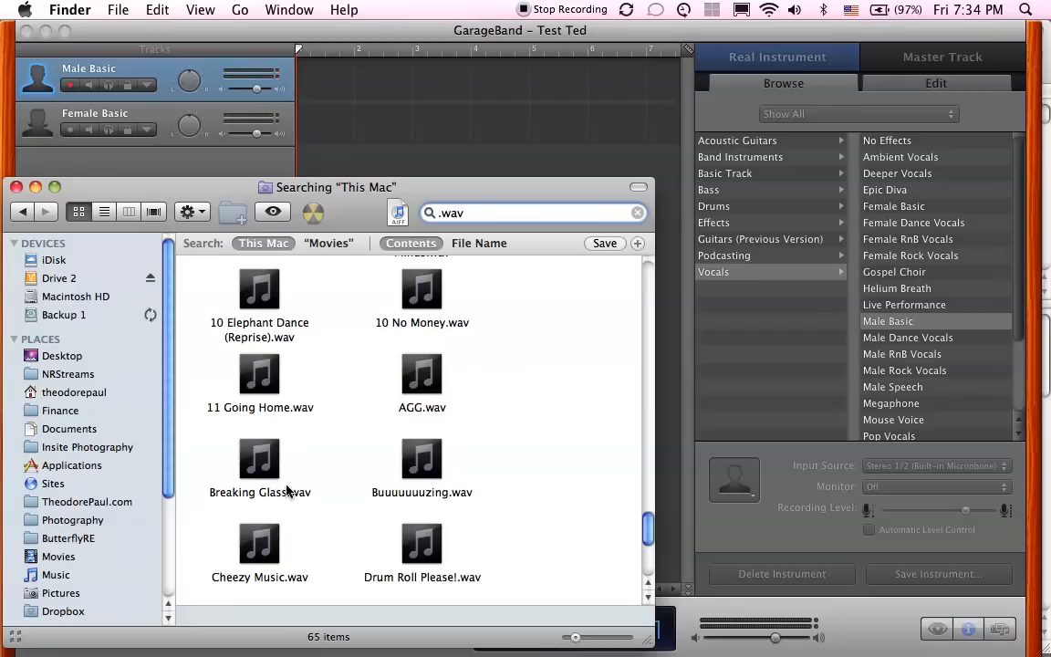
pyautogui.moveTo(281, 392)
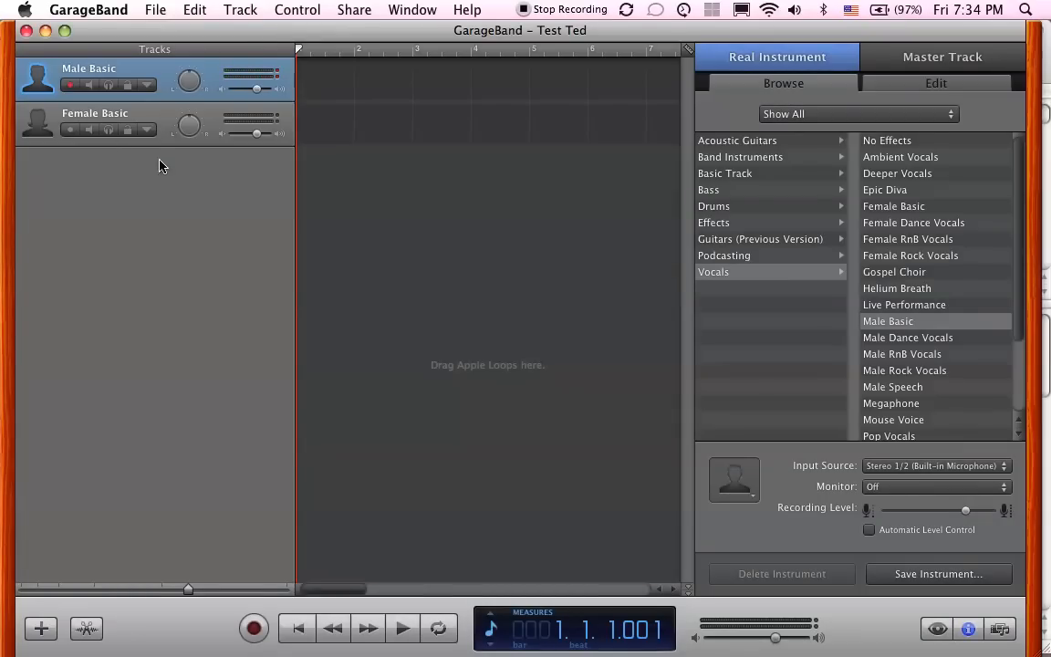
# Create a new Software Instrument track, which appears as Grand Piano
pyautogui.click(241, 11)
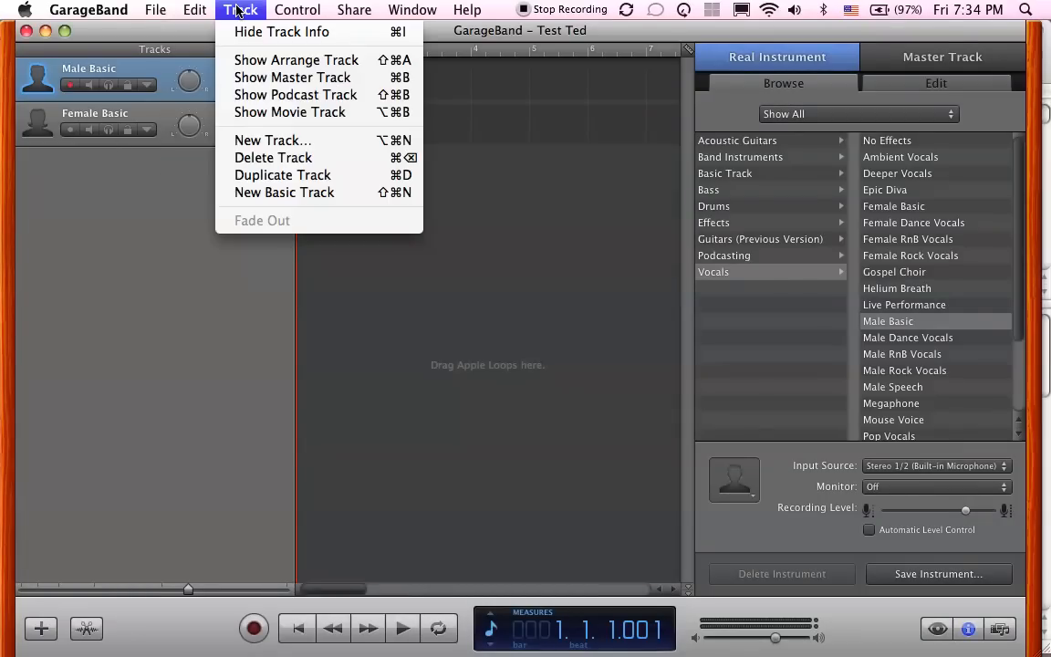
pyautogui.moveTo(288, 112)
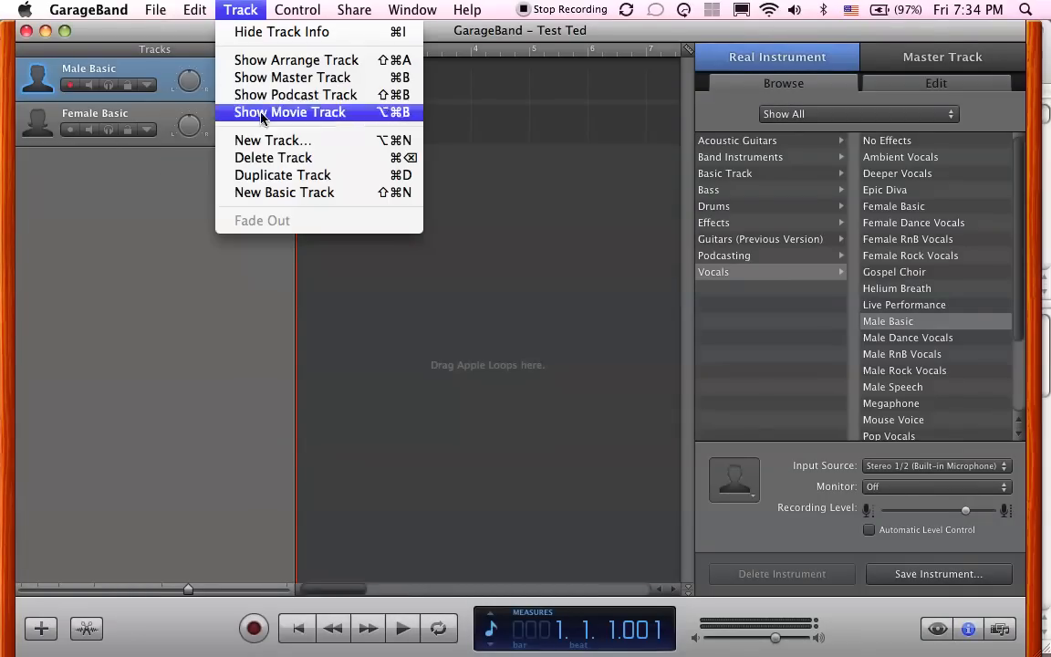
pyautogui.click(274, 139)
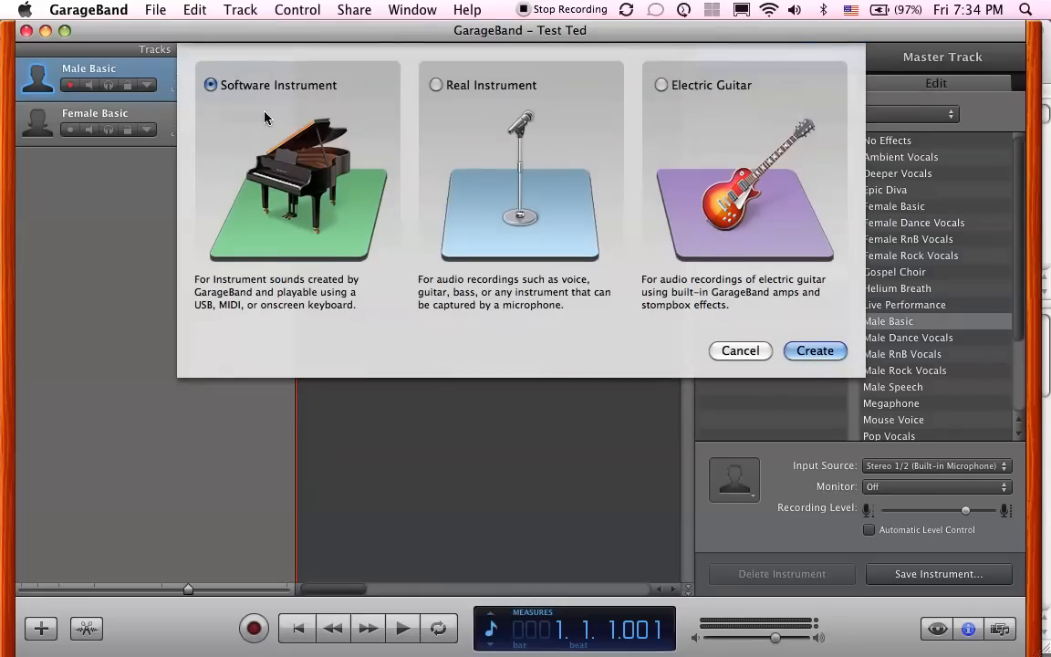
pyautogui.moveTo(520, 270)
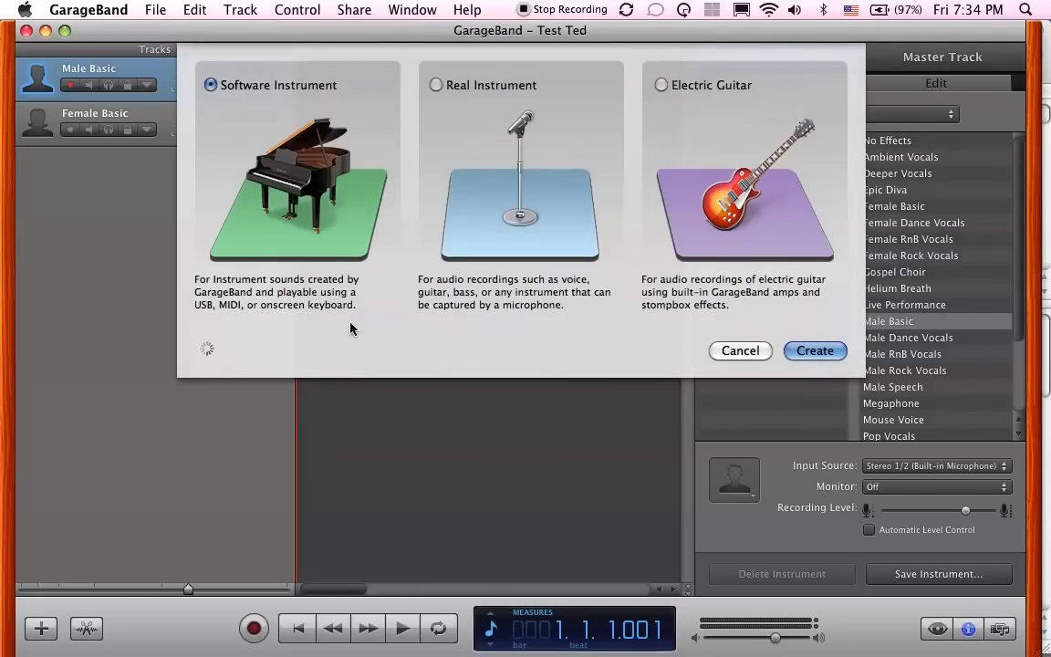
pyautogui.click(813, 350)
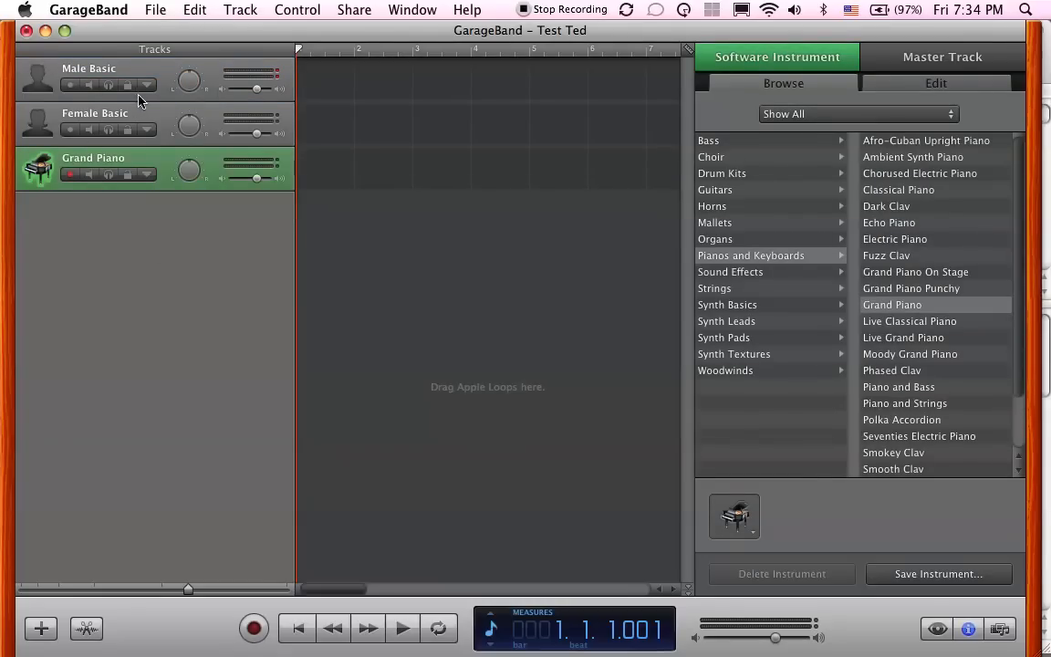
pyautogui.moveTo(237, 139)
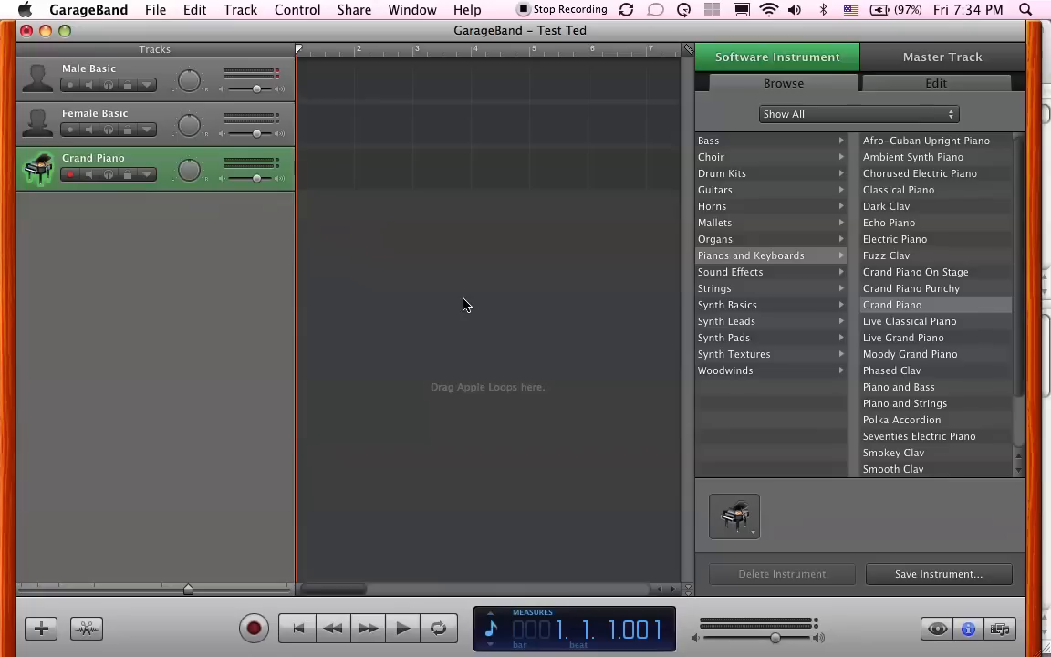
pyautogui.moveTo(904, 496)
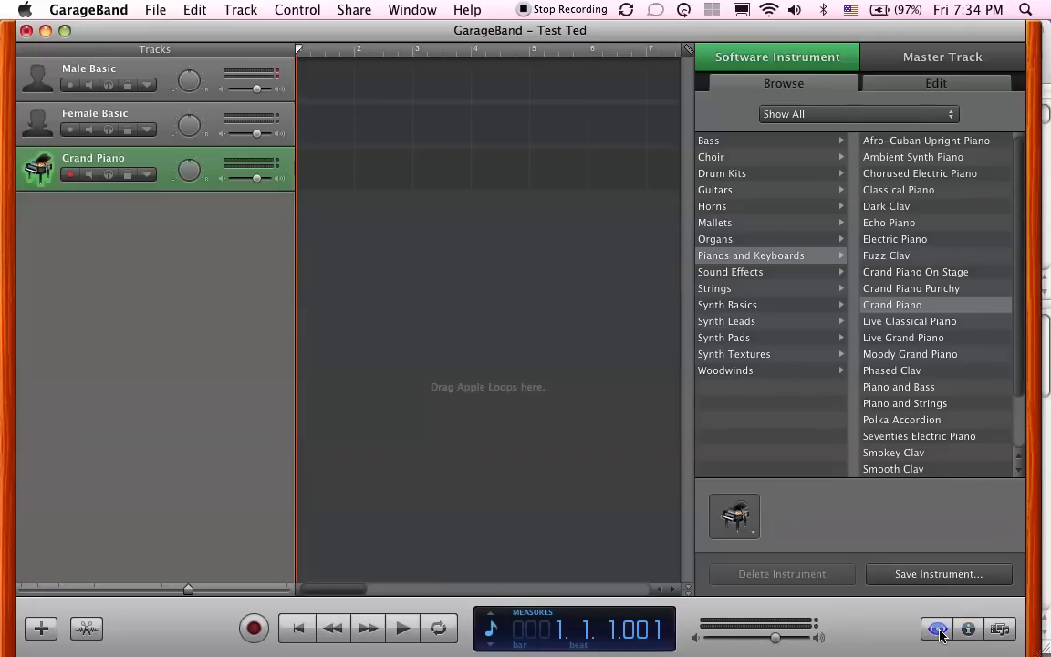
# Show the Apple Loops browser with its category keyword filters
pyautogui.click(938, 628)
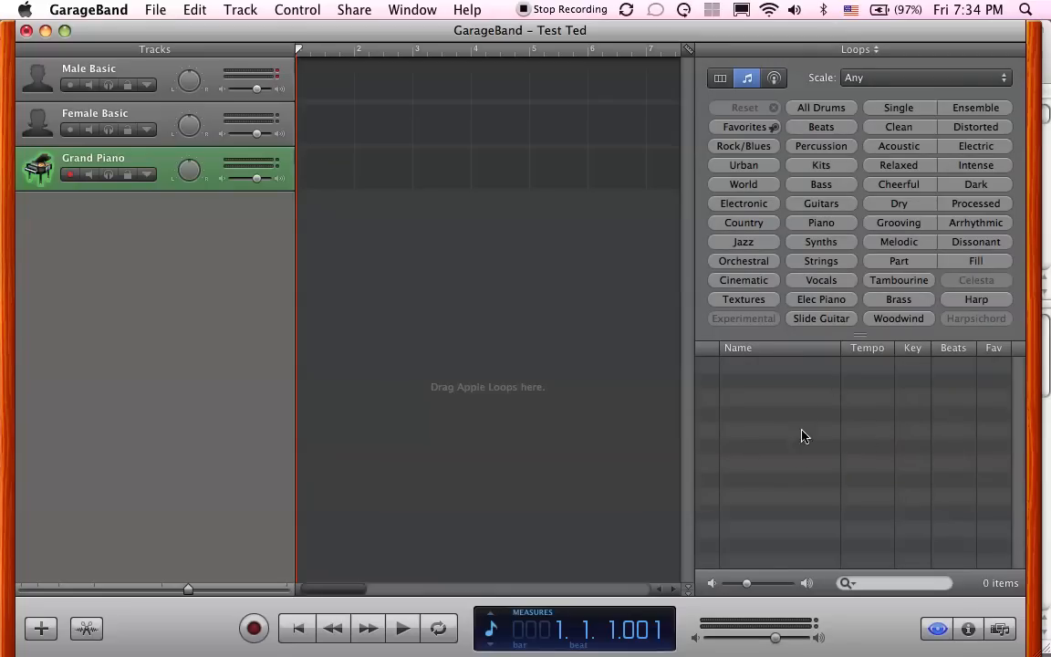
pyautogui.moveTo(898, 235)
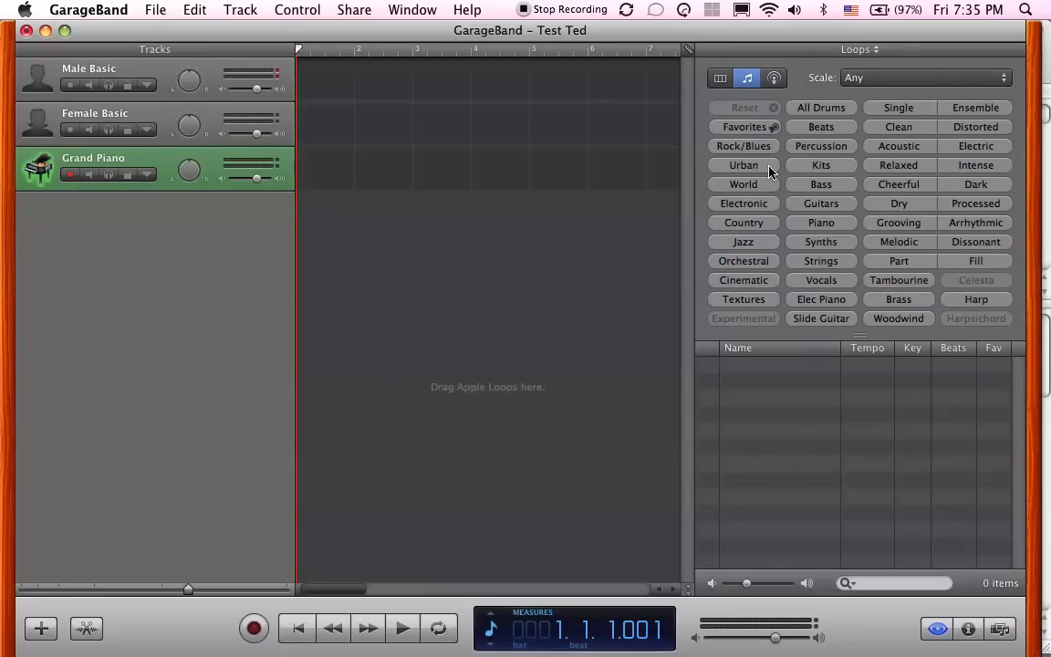
pyautogui.moveTo(838, 273)
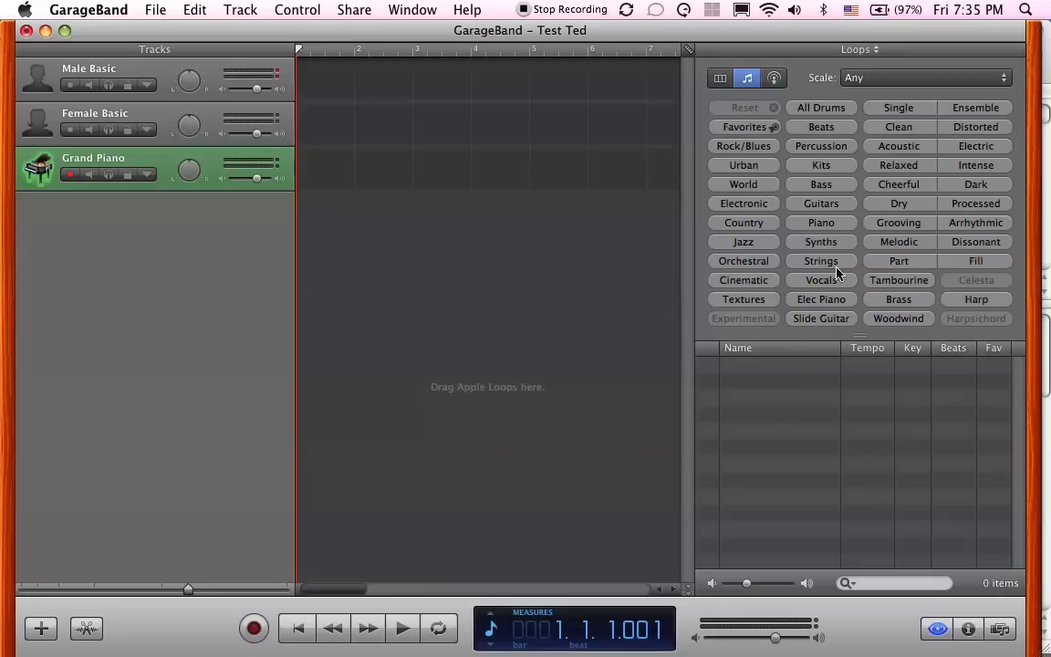
pyautogui.moveTo(792, 303)
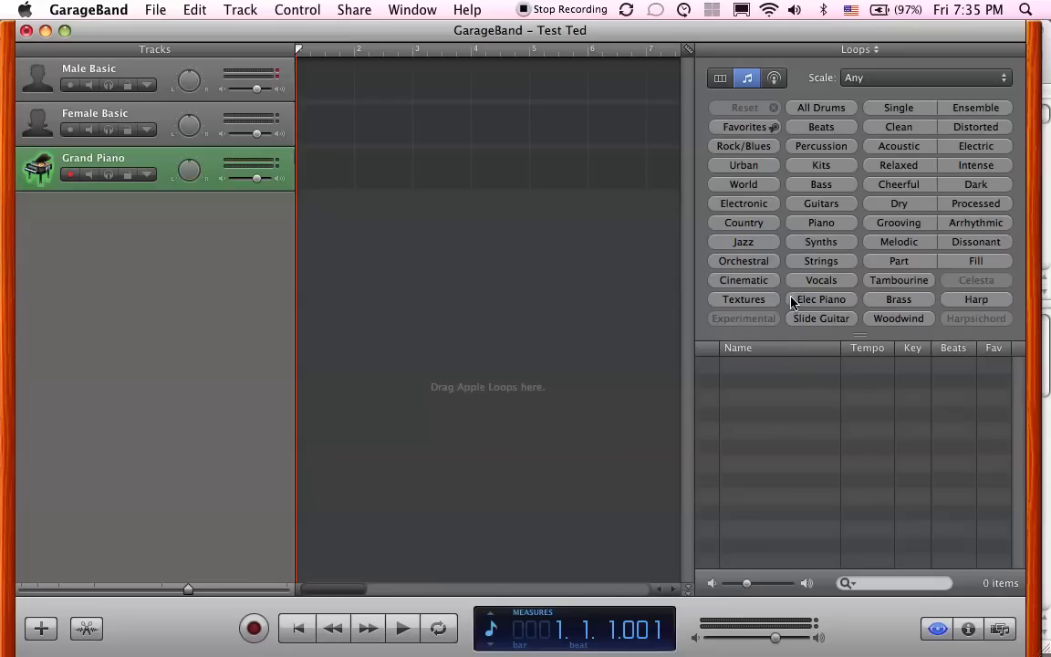
pyautogui.moveTo(611, 354)
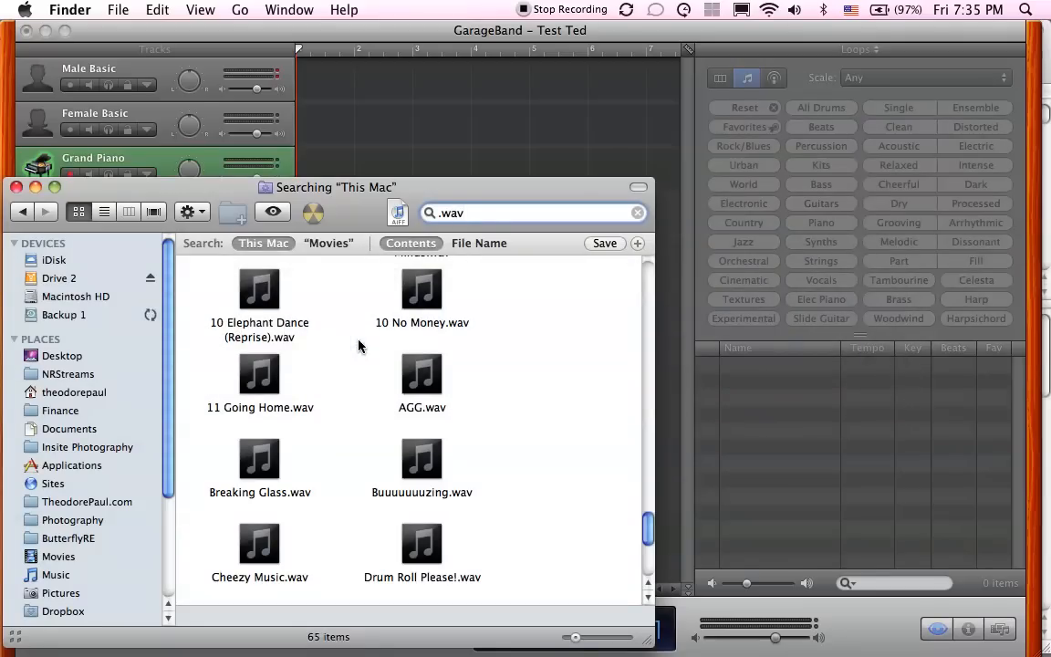
pyautogui.moveTo(423, 434)
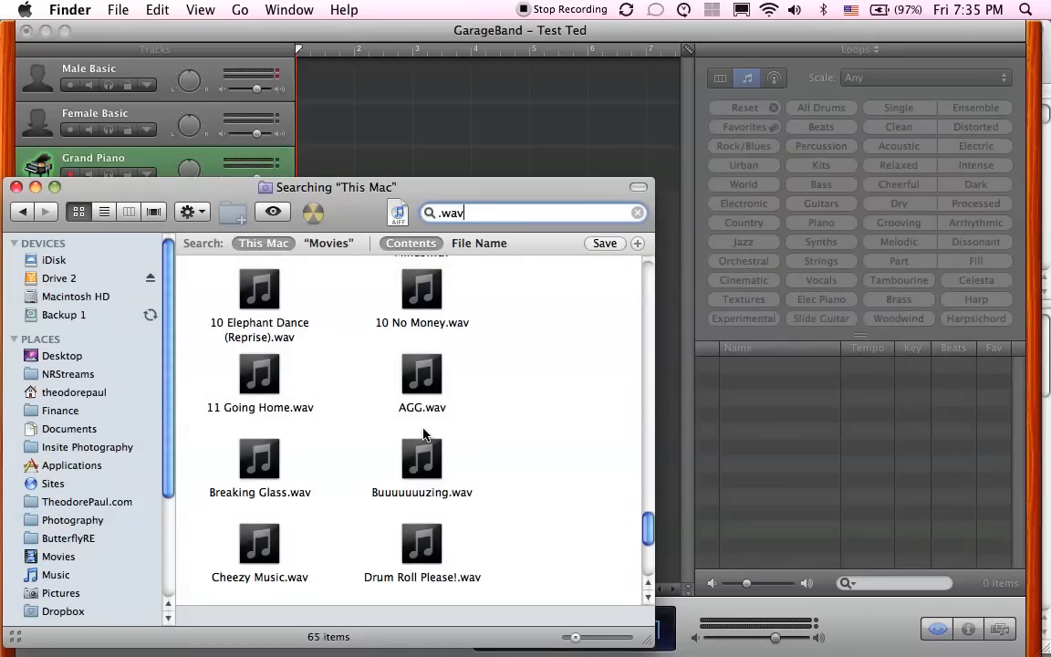
# Drag Breaking Glass.wav from the Finder results into the GarageBand project
pyautogui.scroll(-3)
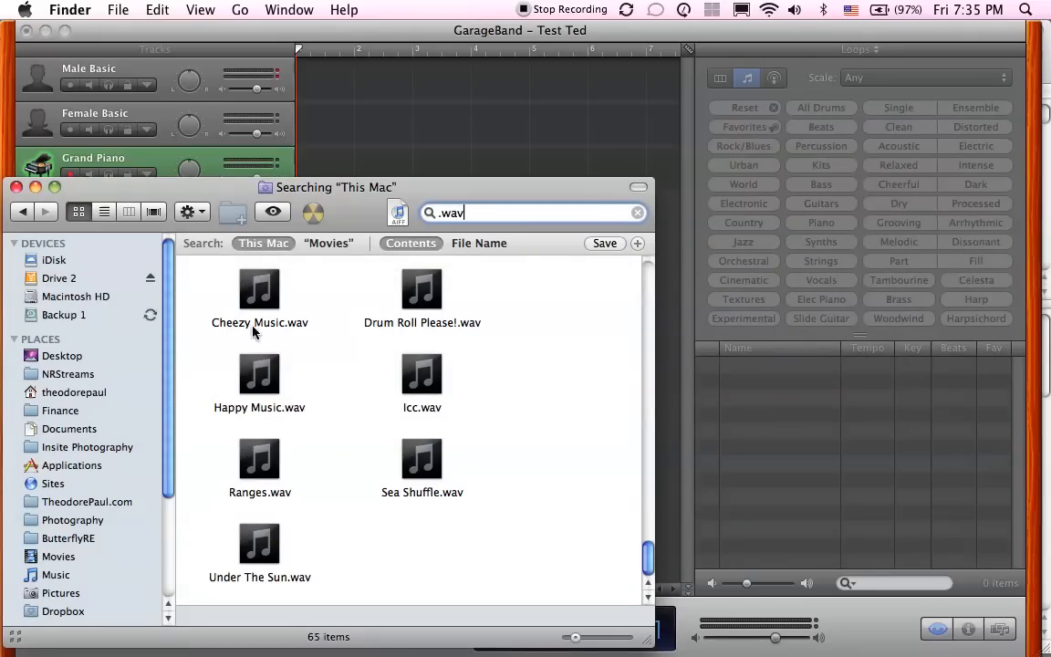
pyautogui.scroll(3)
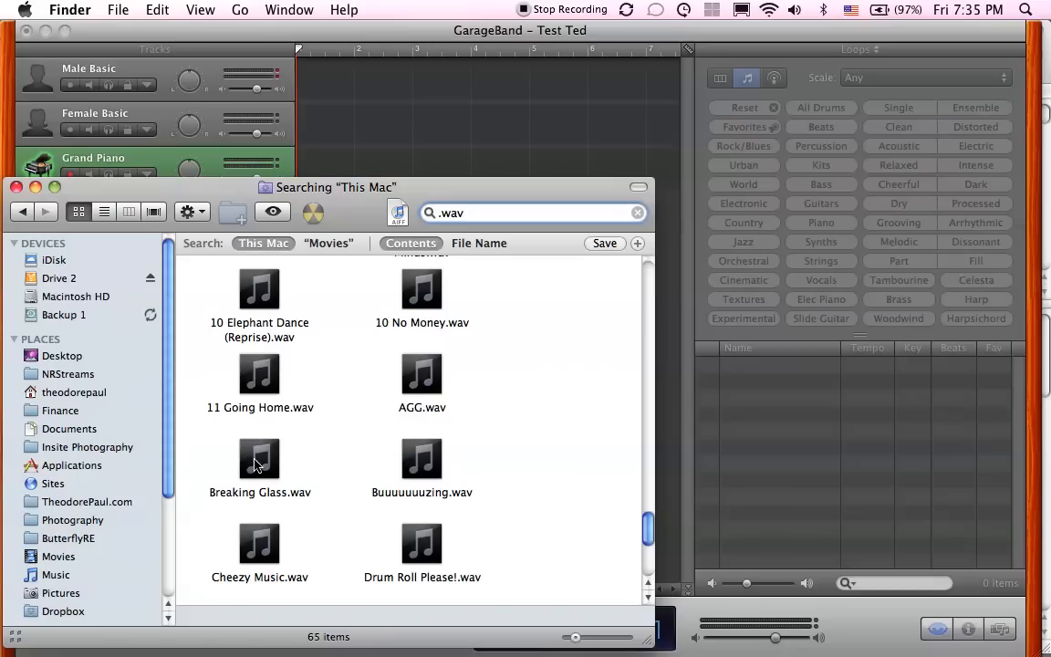
pyautogui.moveTo(259, 460); pyautogui.dragTo(785, 405)
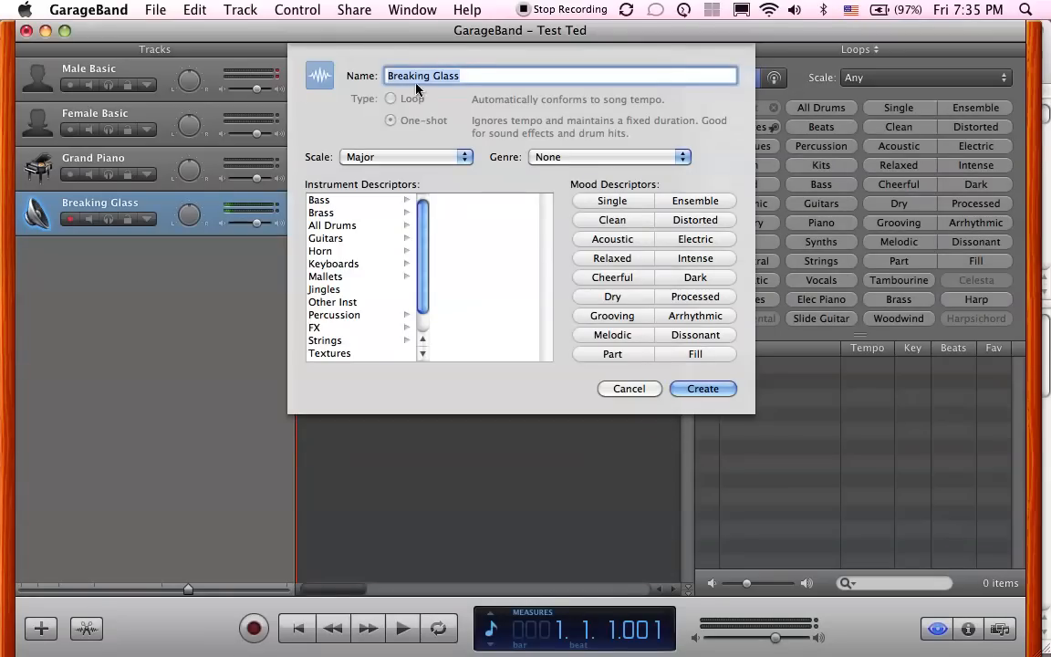
pyautogui.moveTo(383, 245)
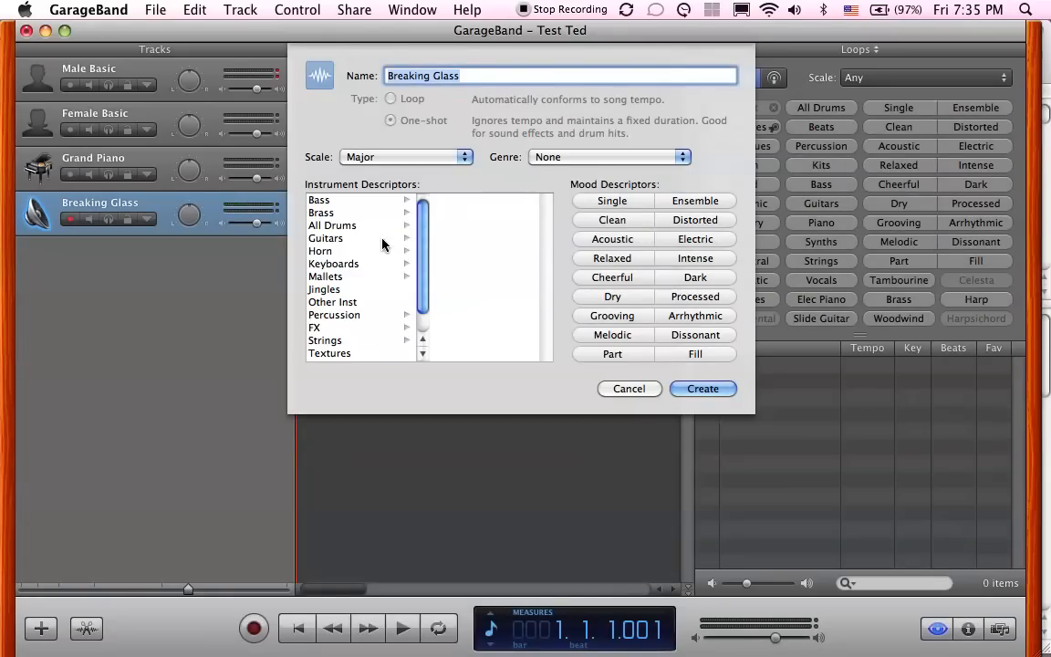
pyautogui.moveTo(328, 335)
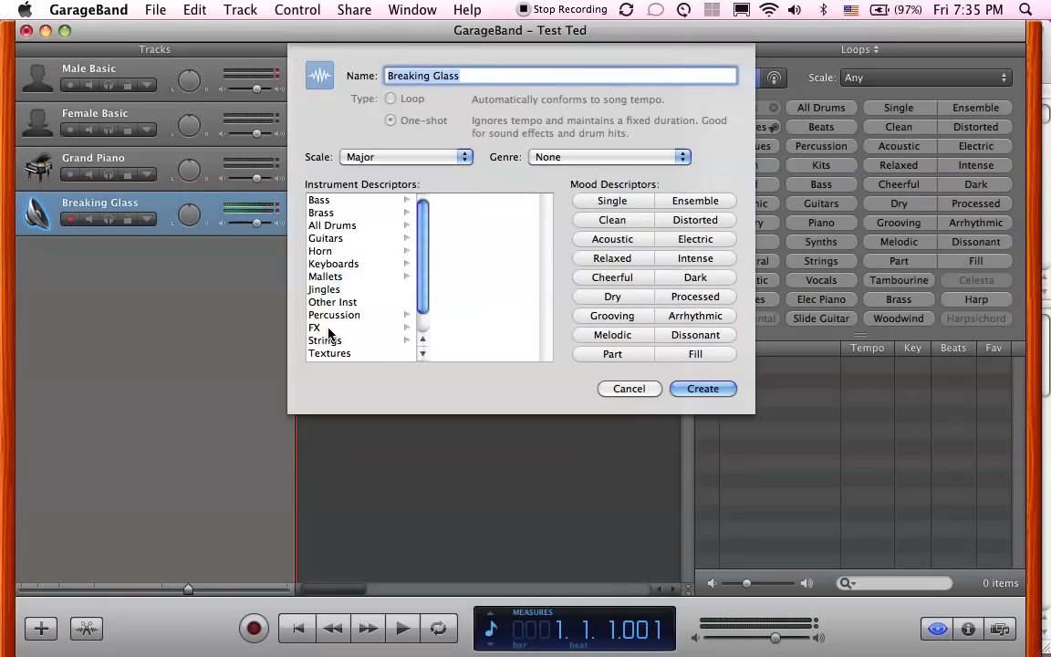
# Tag the sound as FX > Impacts and add it to the loop library
pyautogui.click(314, 327)
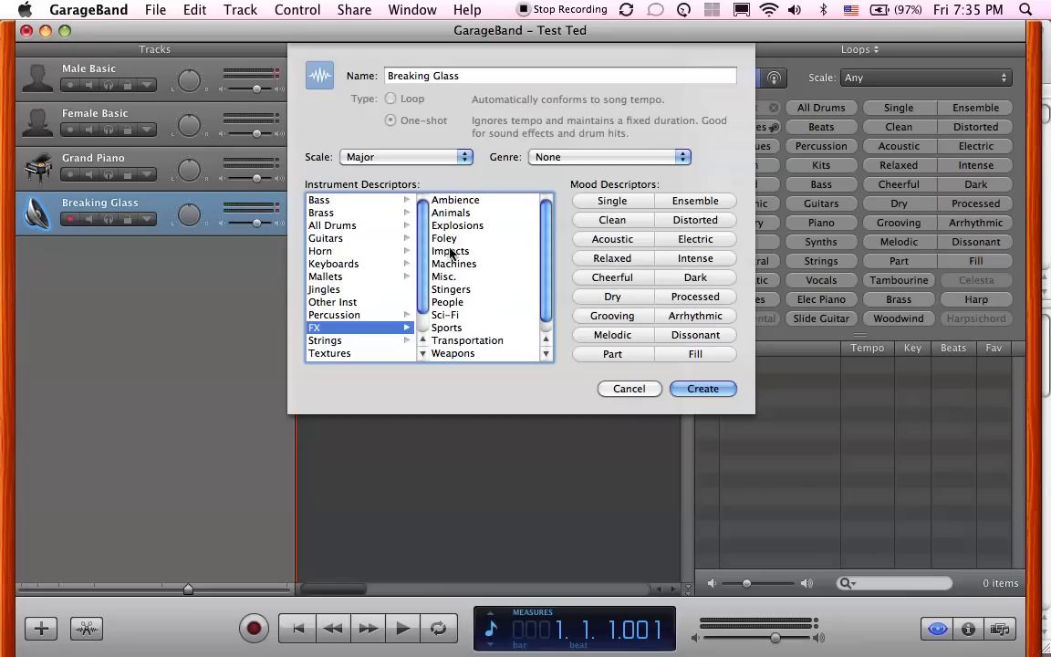
pyautogui.click(451, 252)
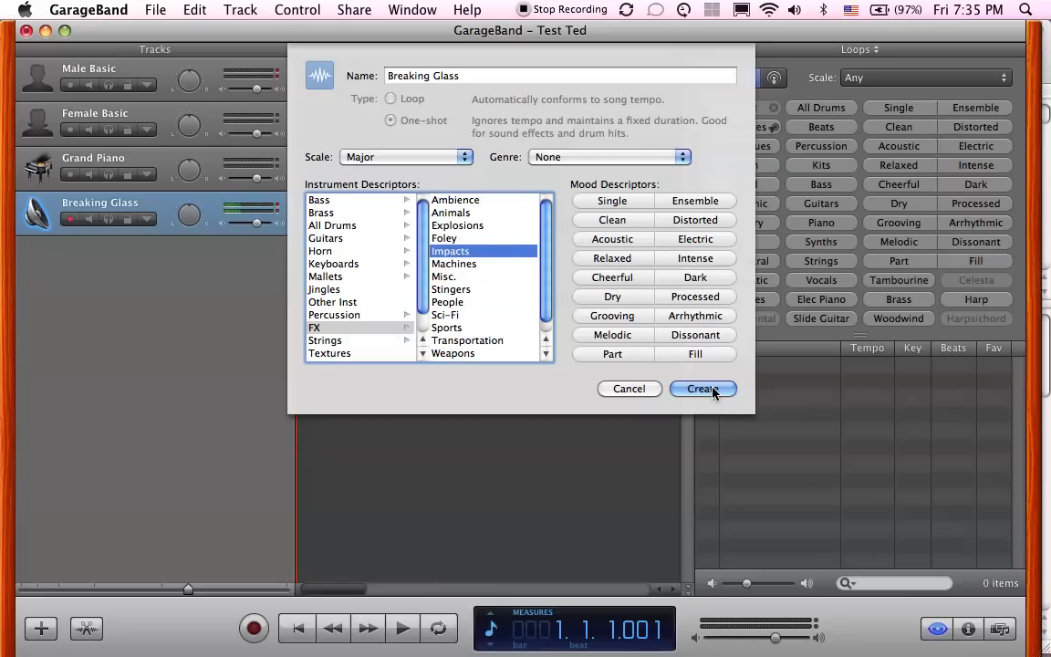
pyautogui.click(702, 388)
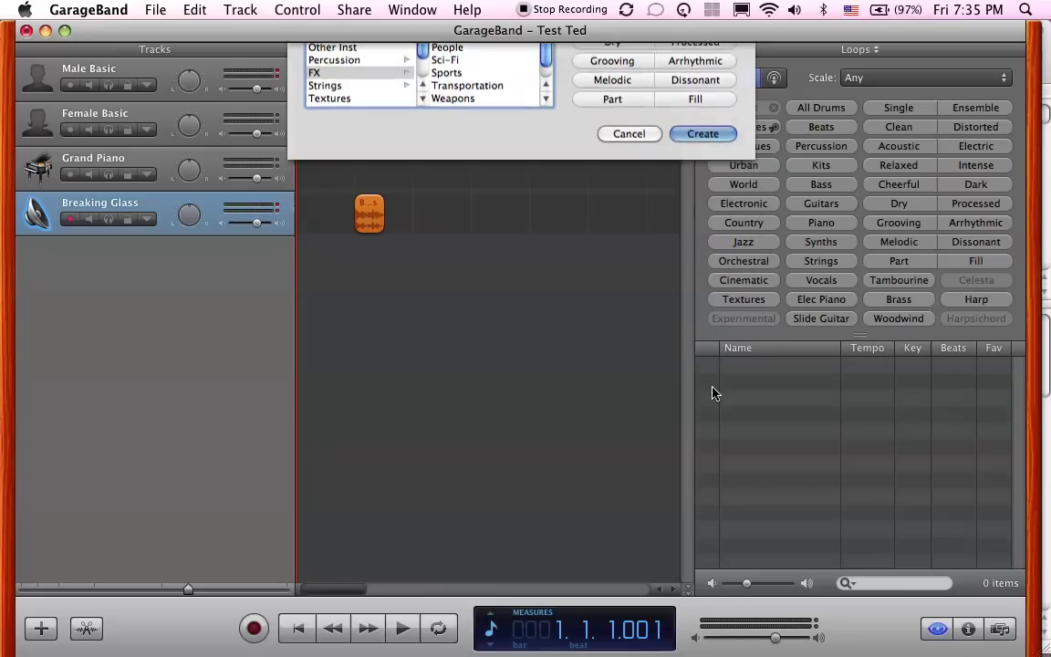
# Replace the existing Breaking Glass loop in the library with the new one
pyautogui.click(702, 133)
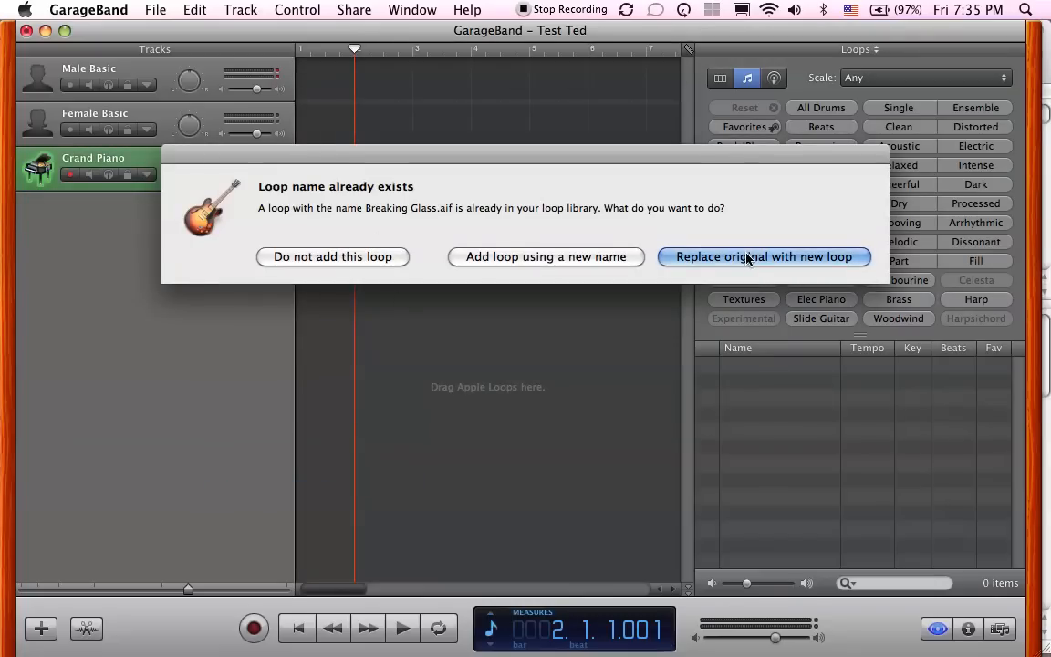
pyautogui.click(763, 255)
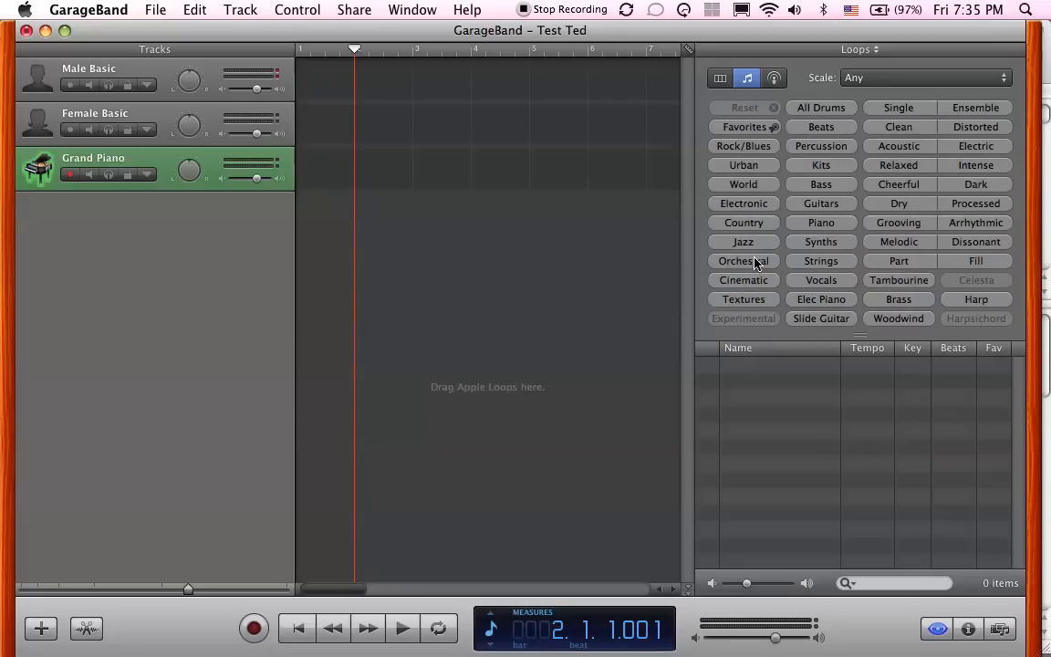
pyautogui.moveTo(825, 420)
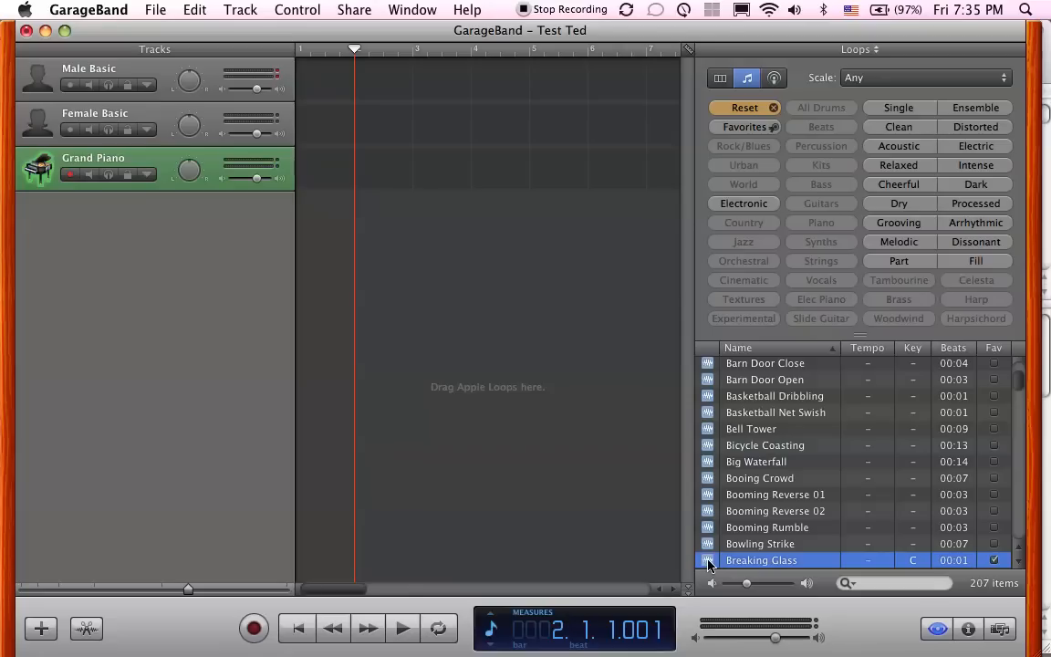
pyautogui.moveTo(726, 562)
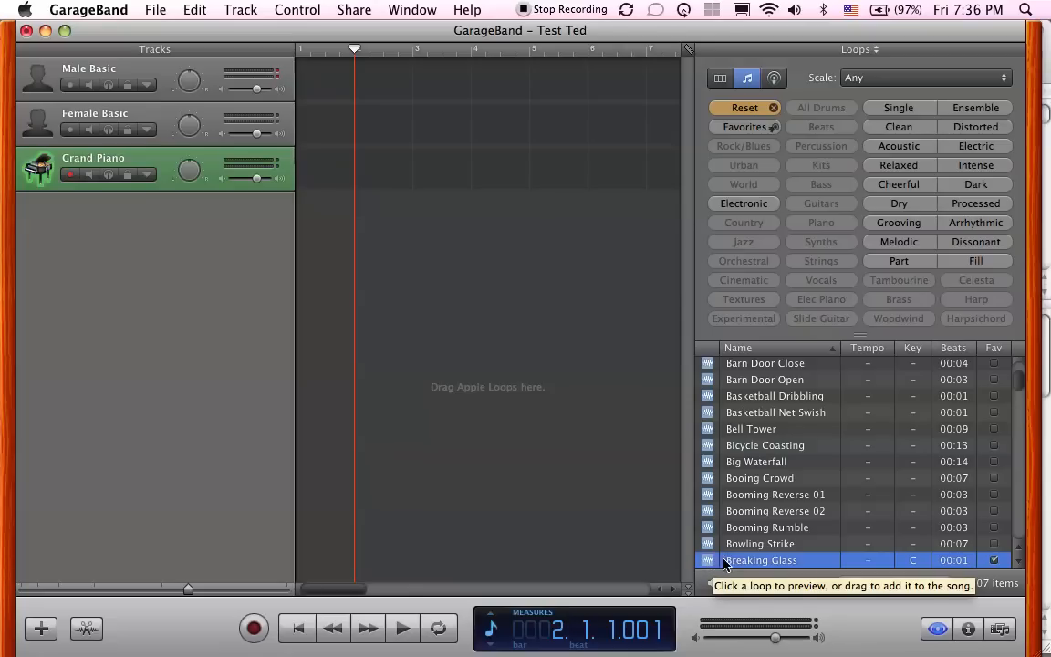
# Place the Breaking Glass loop at bar 1 of Female Basic, then select Grand Piano
pyautogui.moveTo(759, 560); pyautogui.dragTo(368, 124)
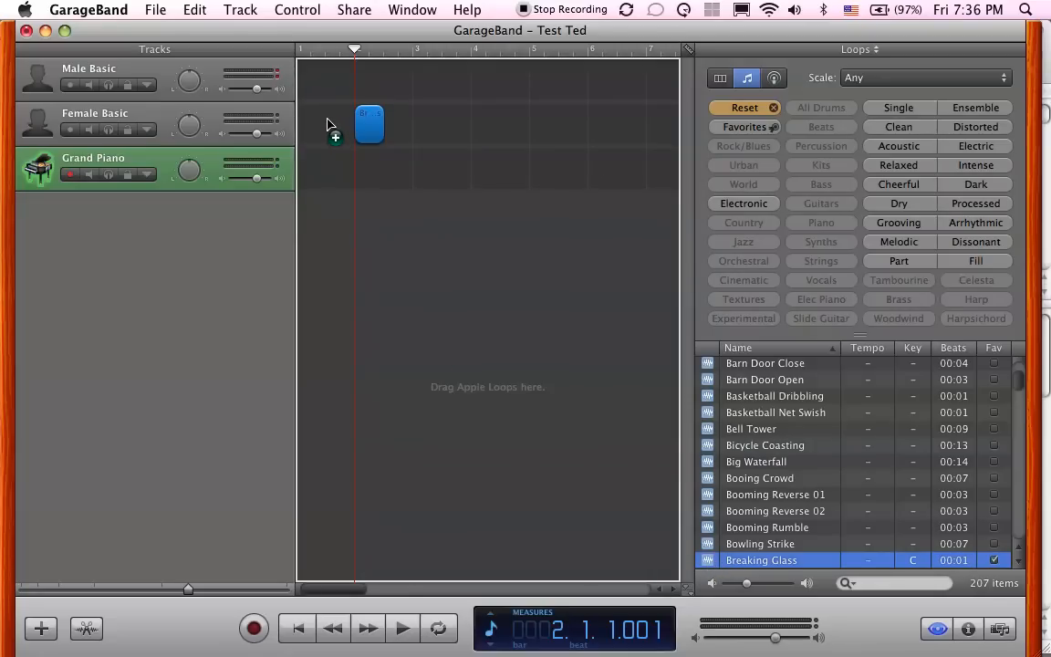
pyautogui.moveTo(369, 124); pyautogui.dragTo(314, 124)
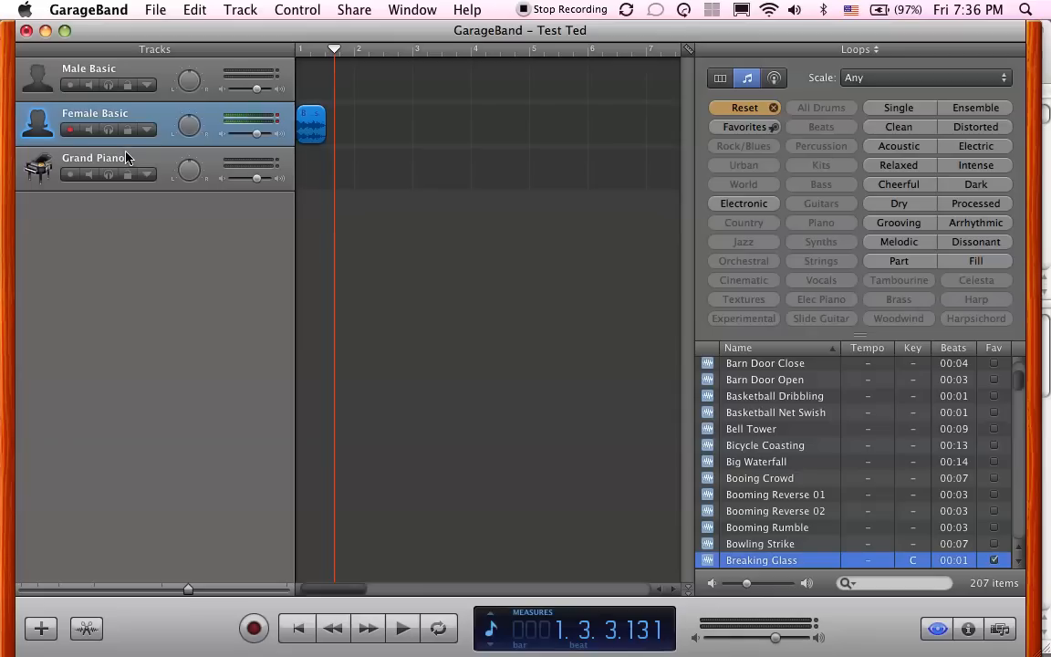
pyautogui.click(101, 168)
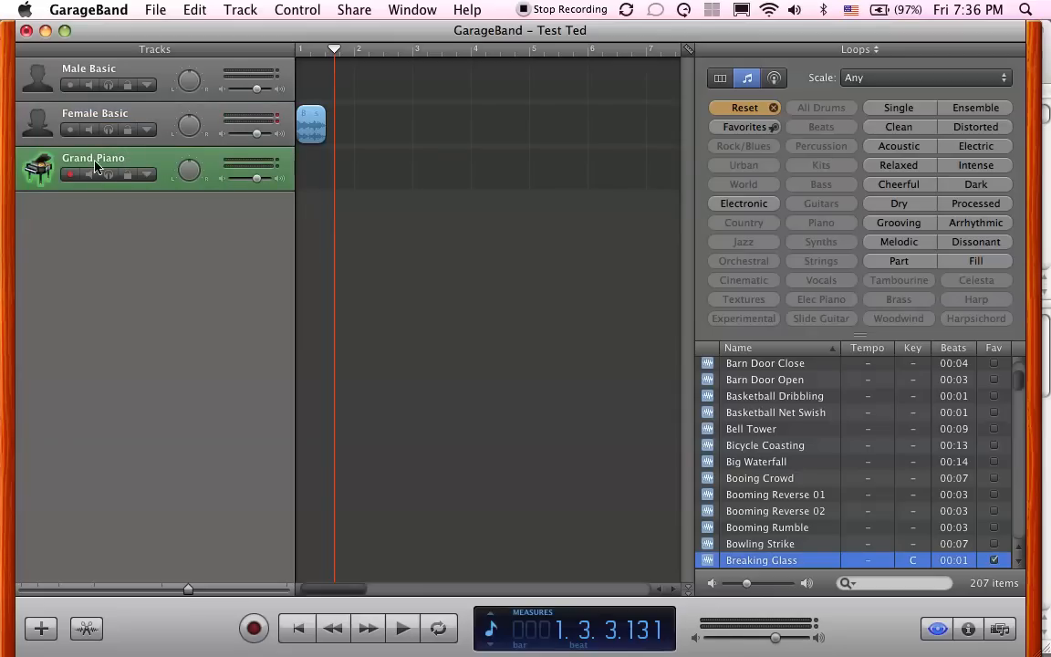
pyautogui.moveTo(128, 160)
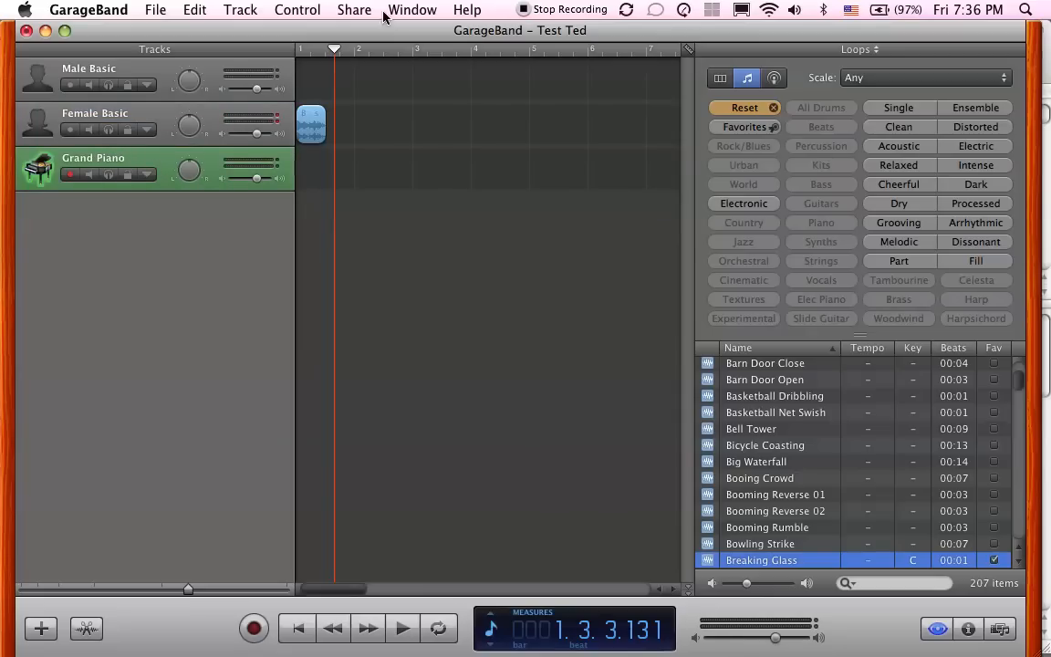
pyautogui.moveTo(772, 164)
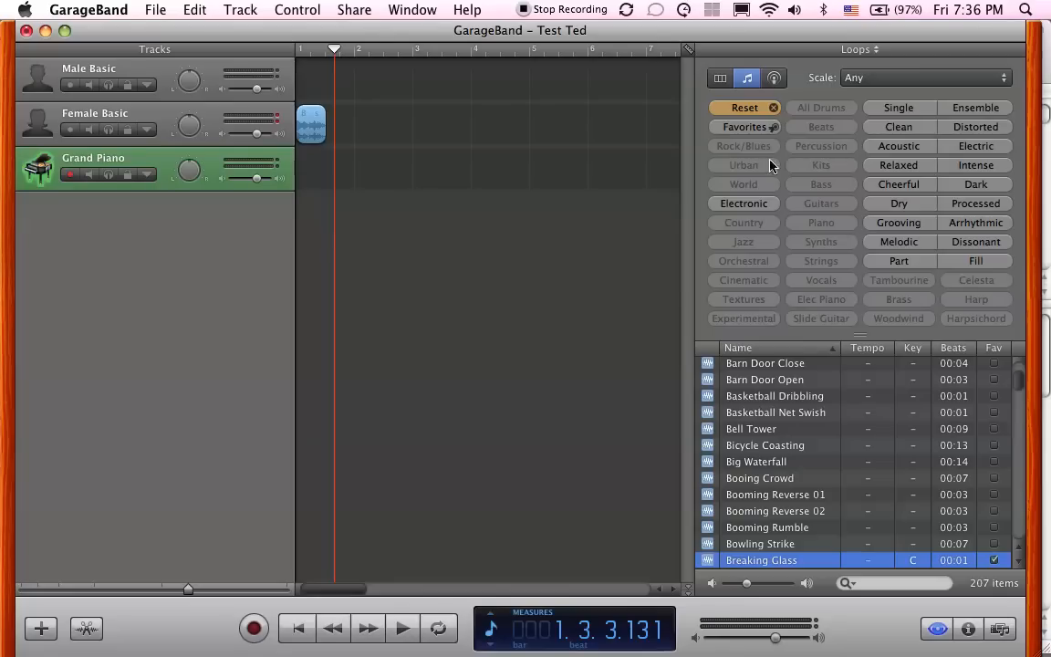
pyautogui.moveTo(936, 277)
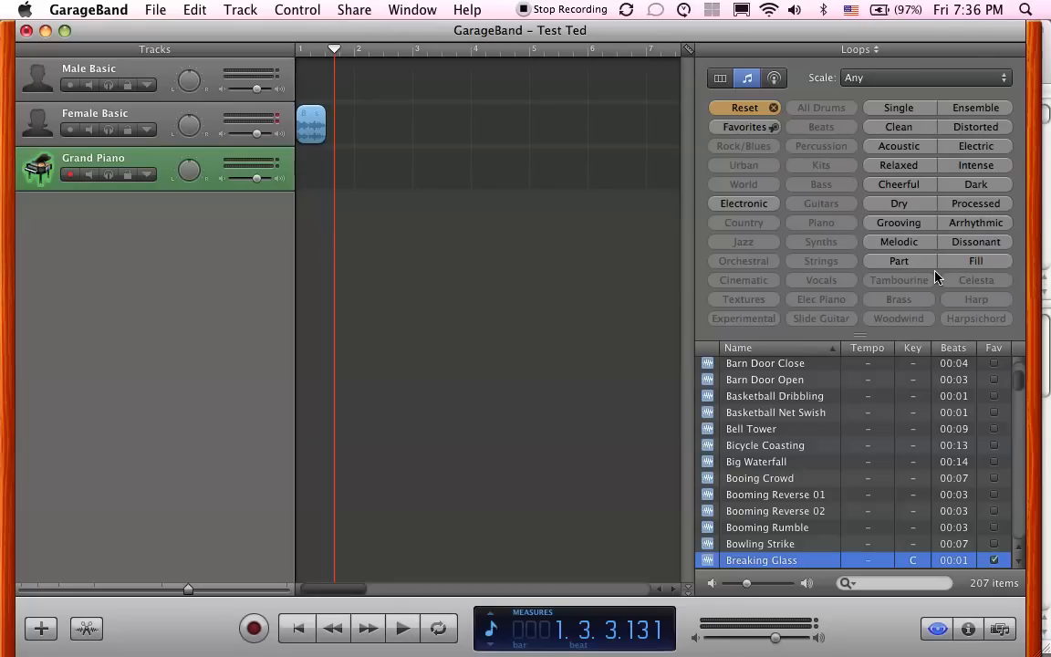
pyautogui.moveTo(984, 199)
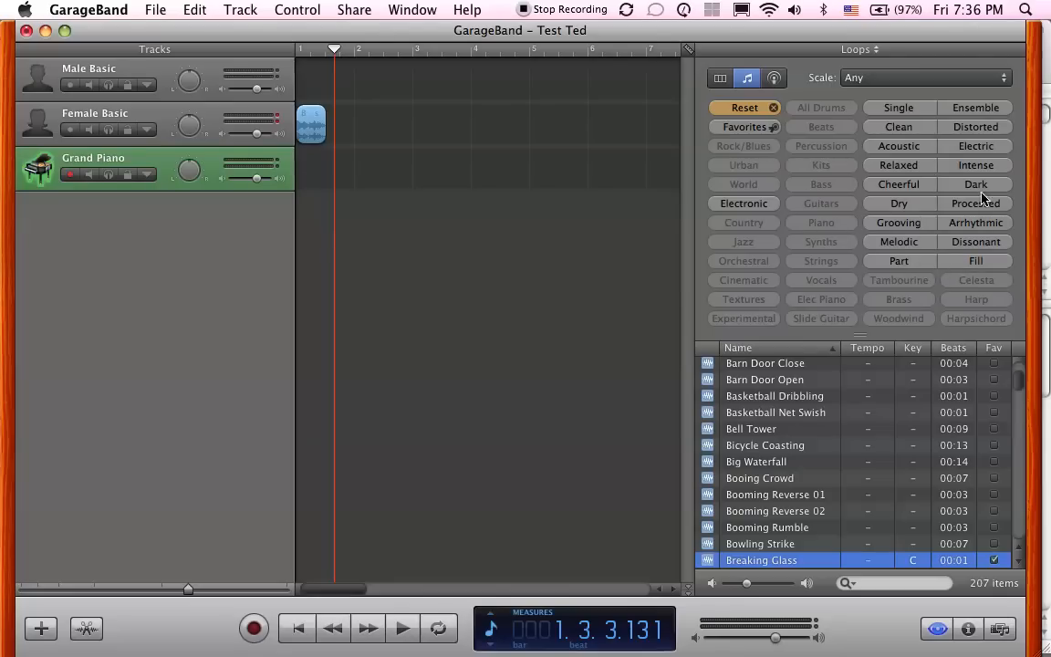
# Check Favorites, reset to the full loop list and preview Breaking Glass
pyautogui.click(742, 127)
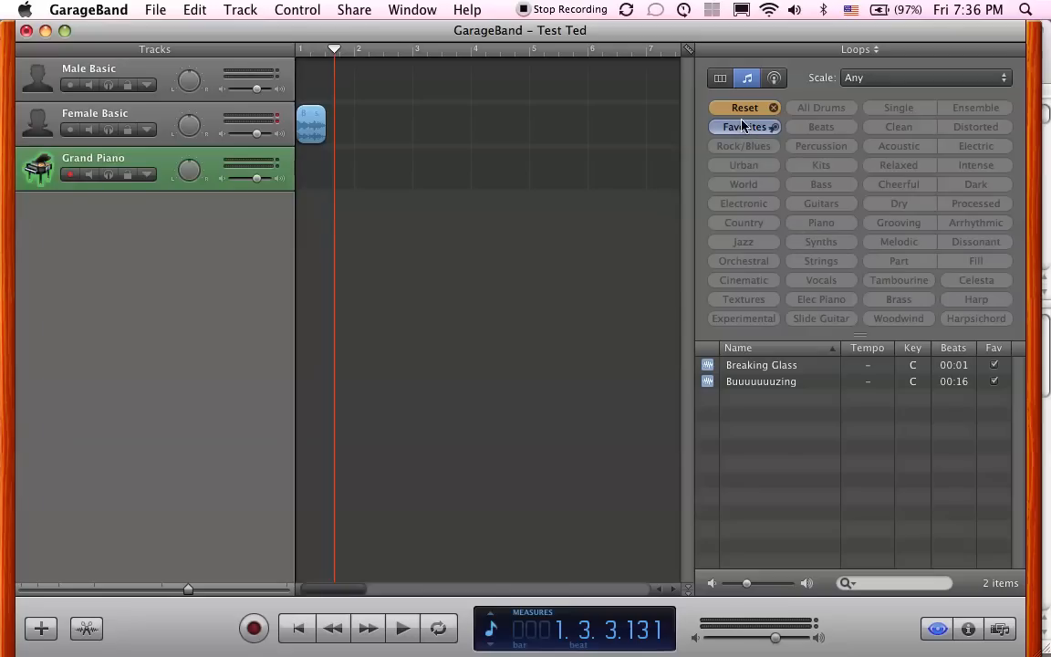
pyautogui.click(745, 128)
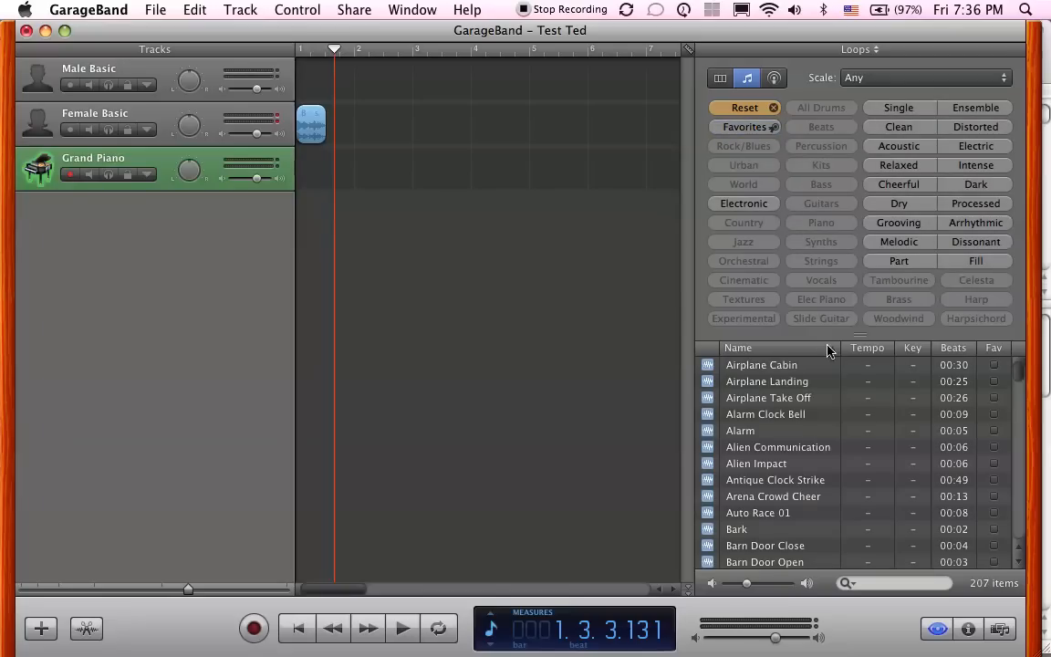
pyautogui.moveTo(783, 489)
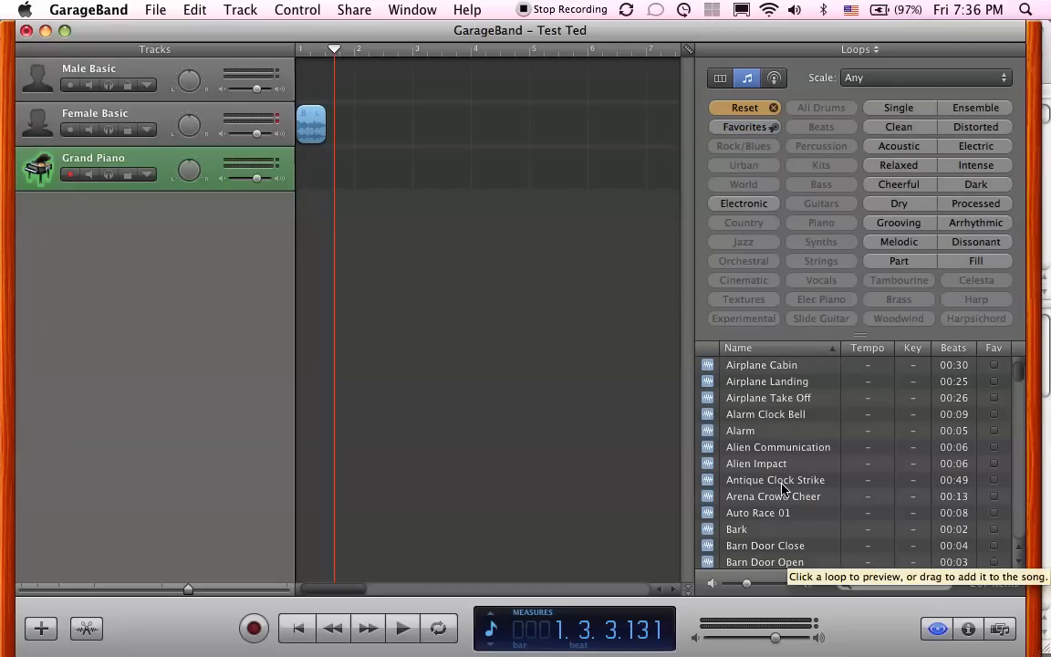
pyautogui.scroll(-3)
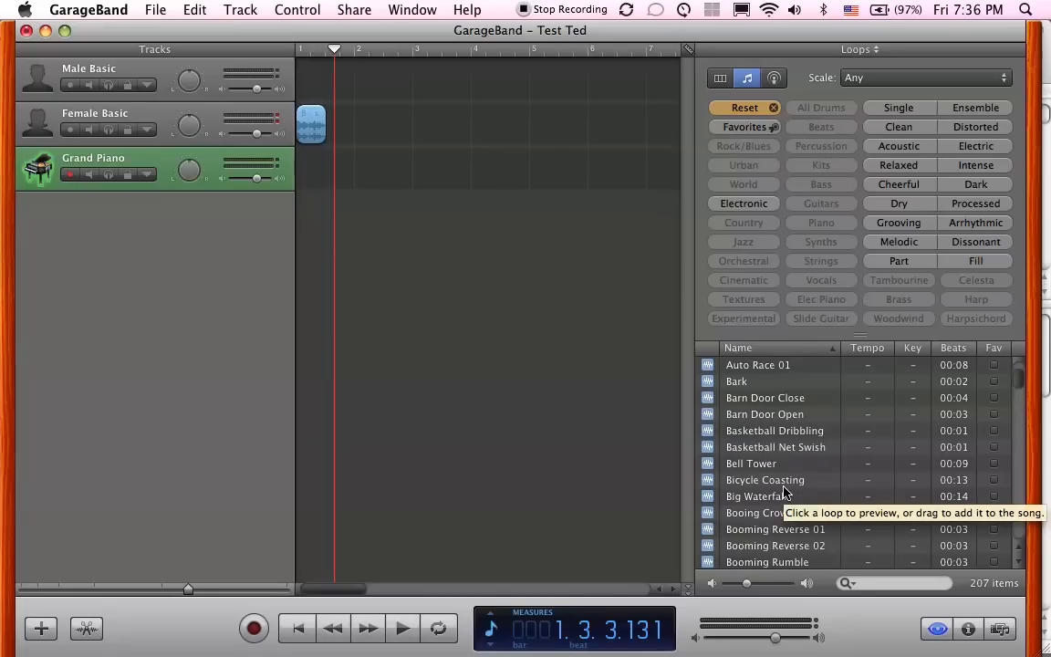
pyautogui.scroll(-3)
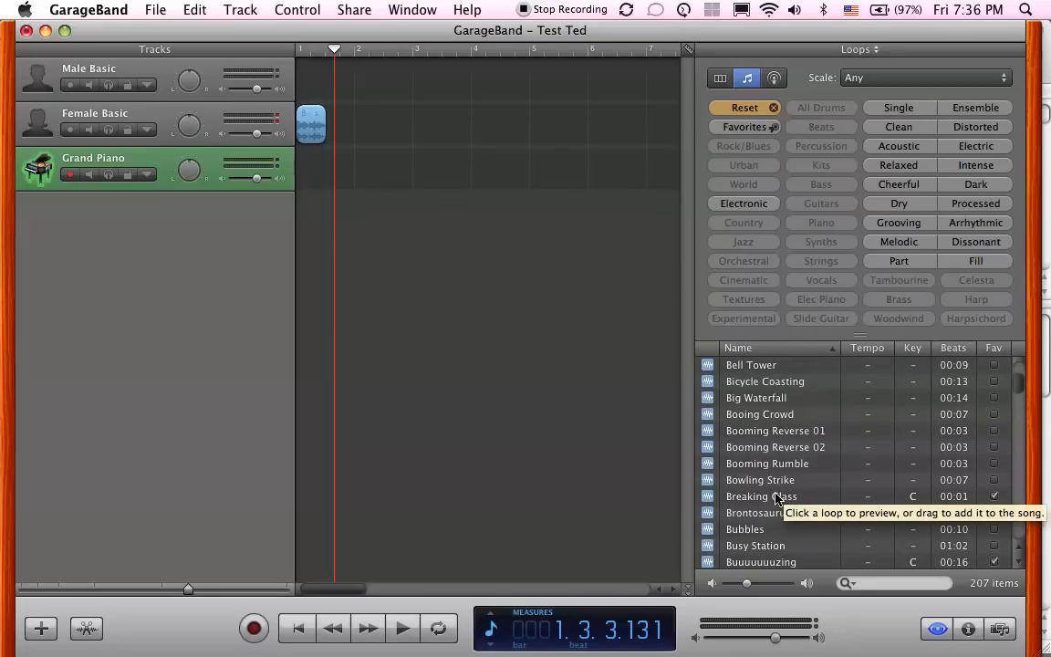
pyautogui.click(761, 496)
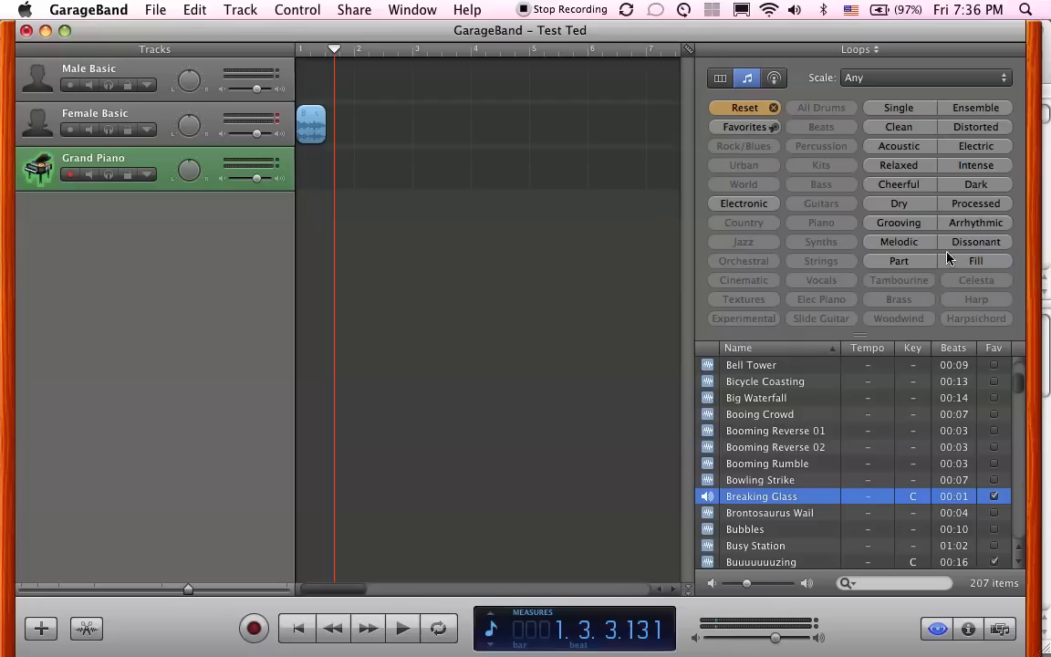
pyautogui.moveTo(570, 203)
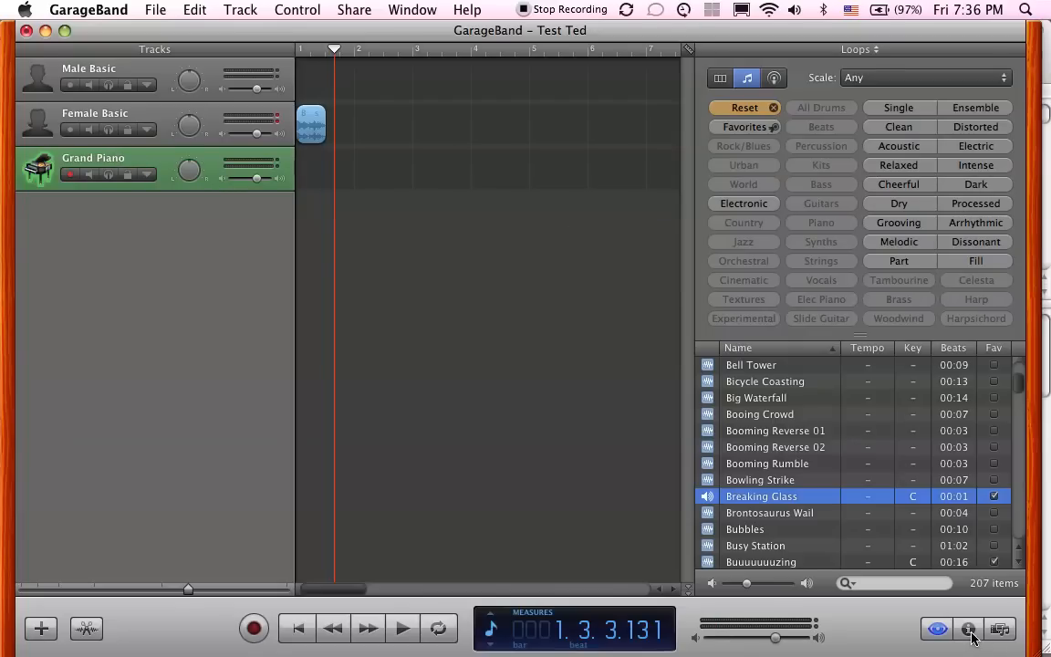
# Switch the Grand Piano track to the Sound Effects > Radio Sounds instrument
pyautogui.click(967, 628)
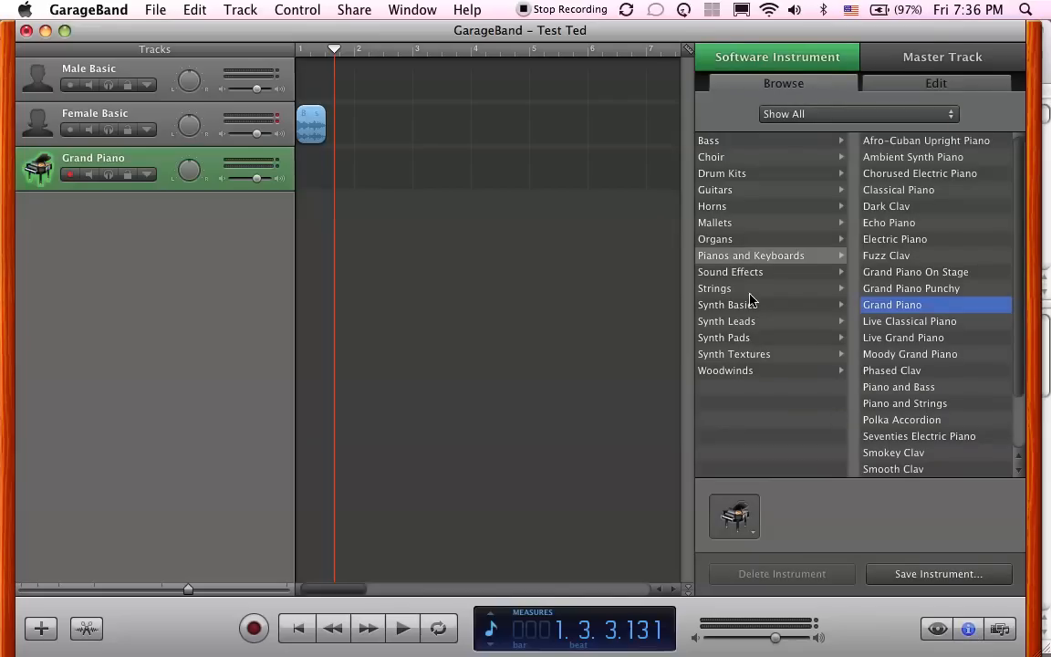
pyautogui.moveTo(958, 271)
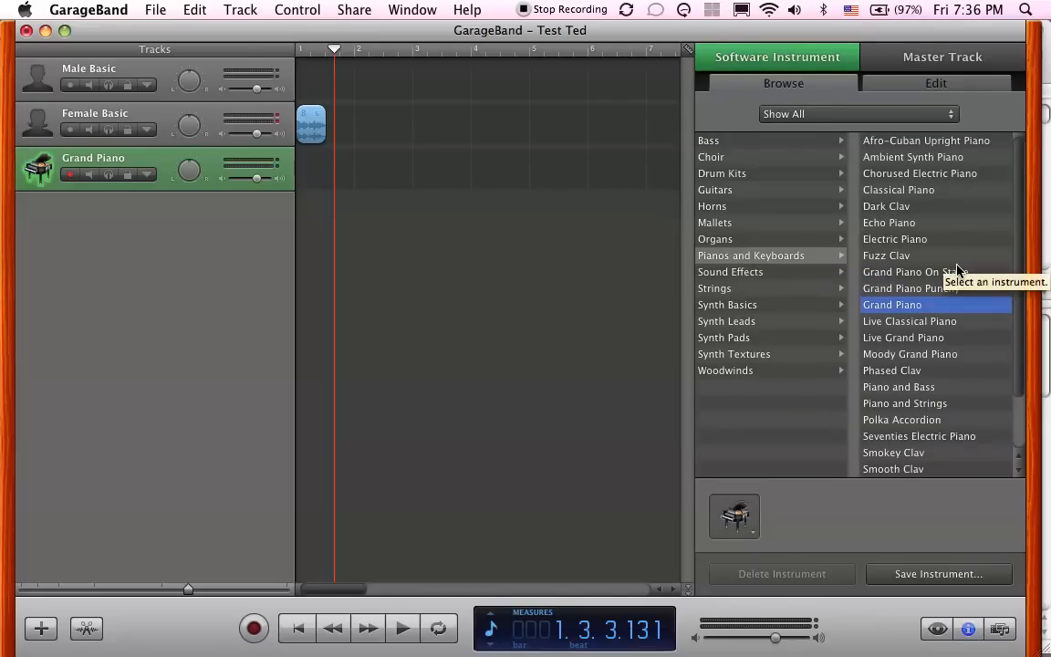
pyautogui.moveTo(743, 255)
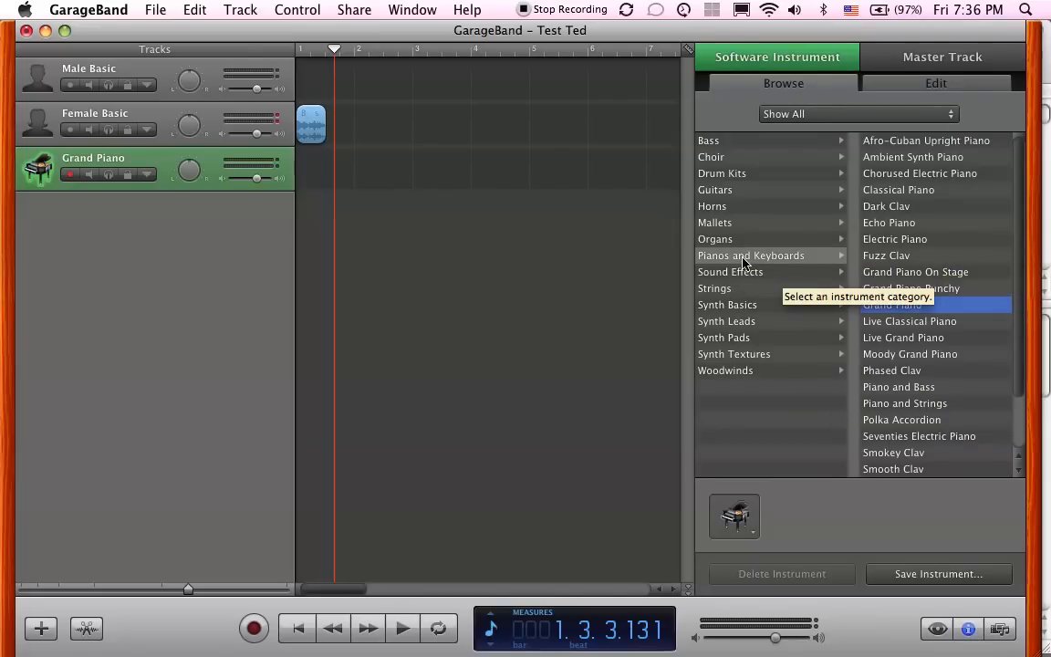
pyautogui.click(730, 272)
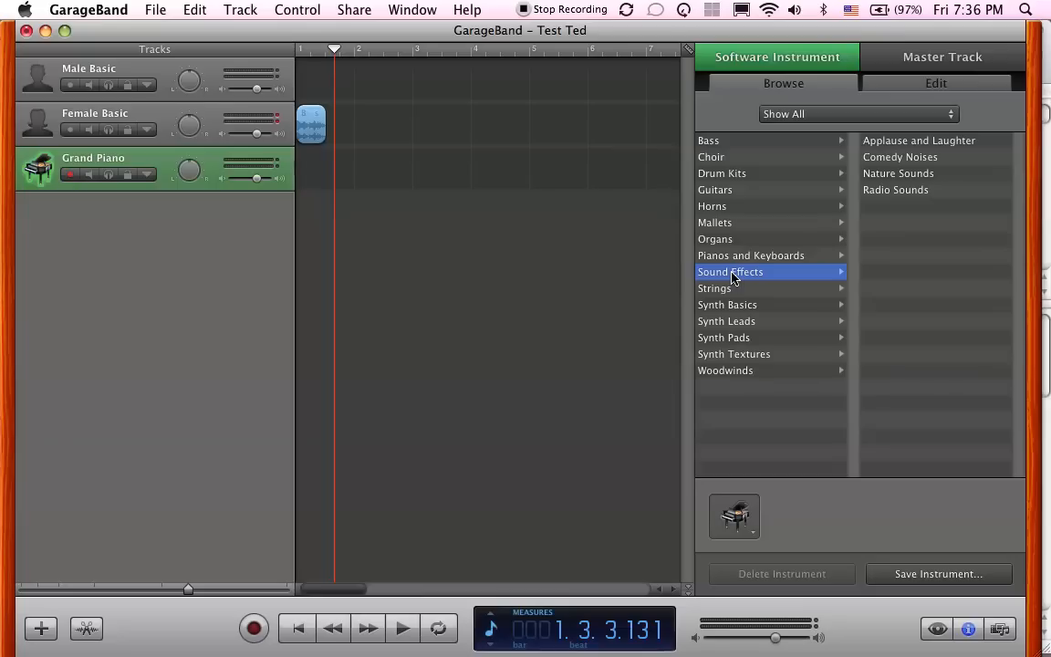
pyautogui.moveTo(898, 175)
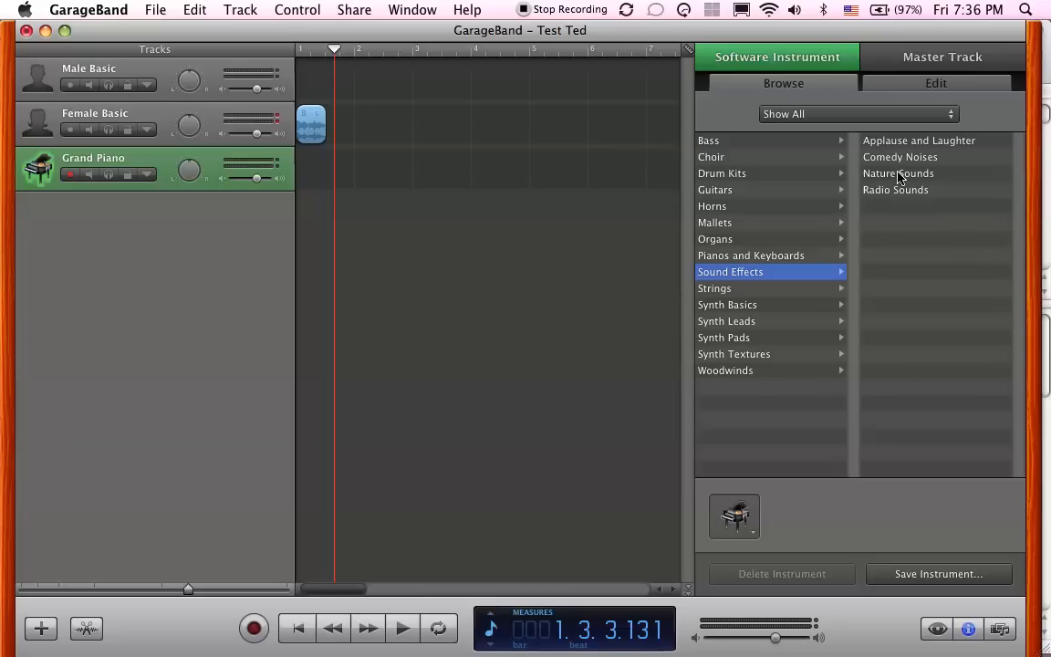
pyautogui.moveTo(874, 210)
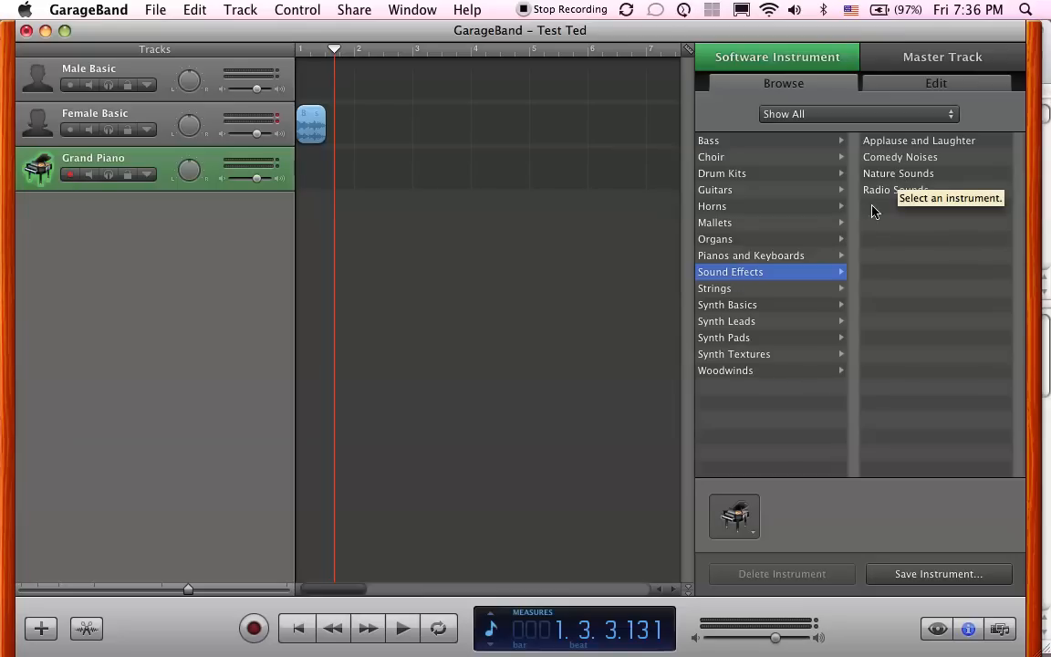
pyautogui.click(896, 190)
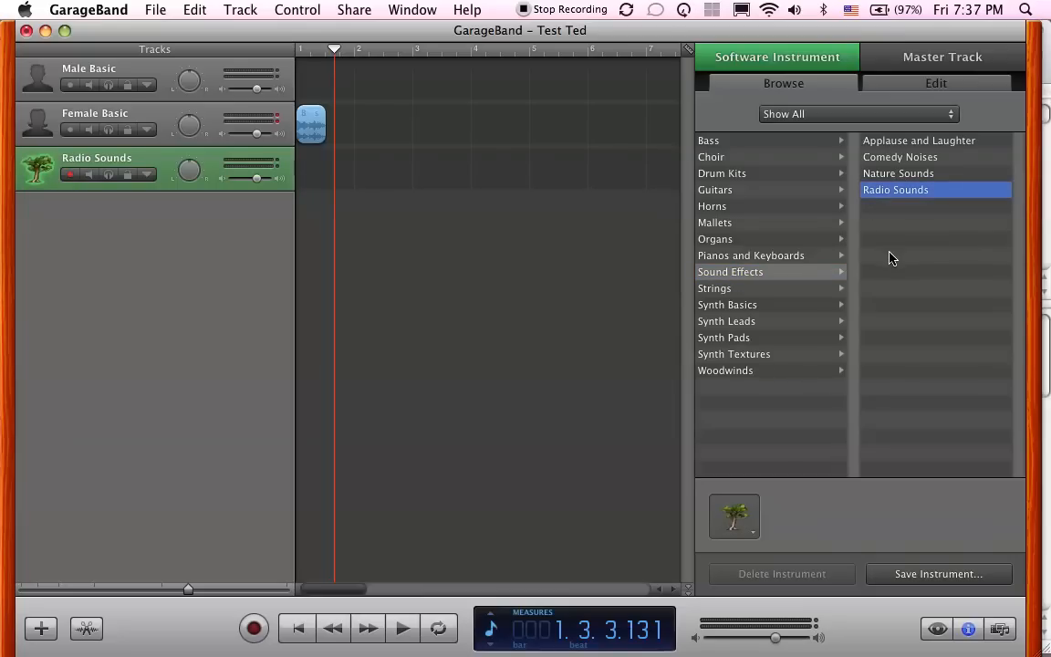
pyautogui.moveTo(668, 296)
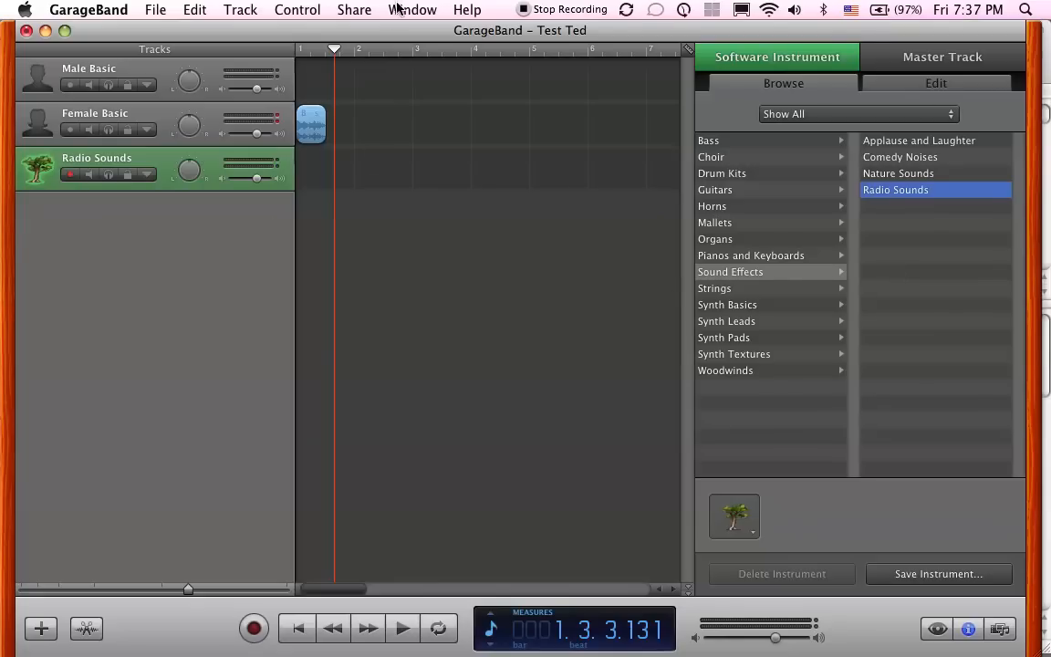
# Show the Musical Typing keyboard for Radio Sounds and move it to the left
pyautogui.click(412, 9)
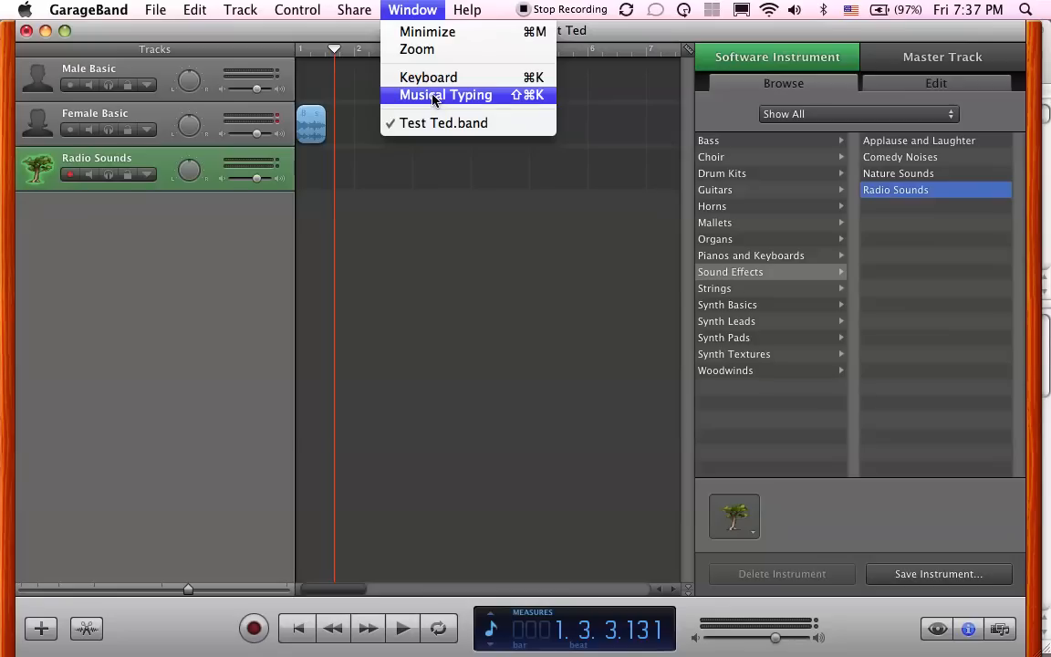
pyautogui.click(445, 95)
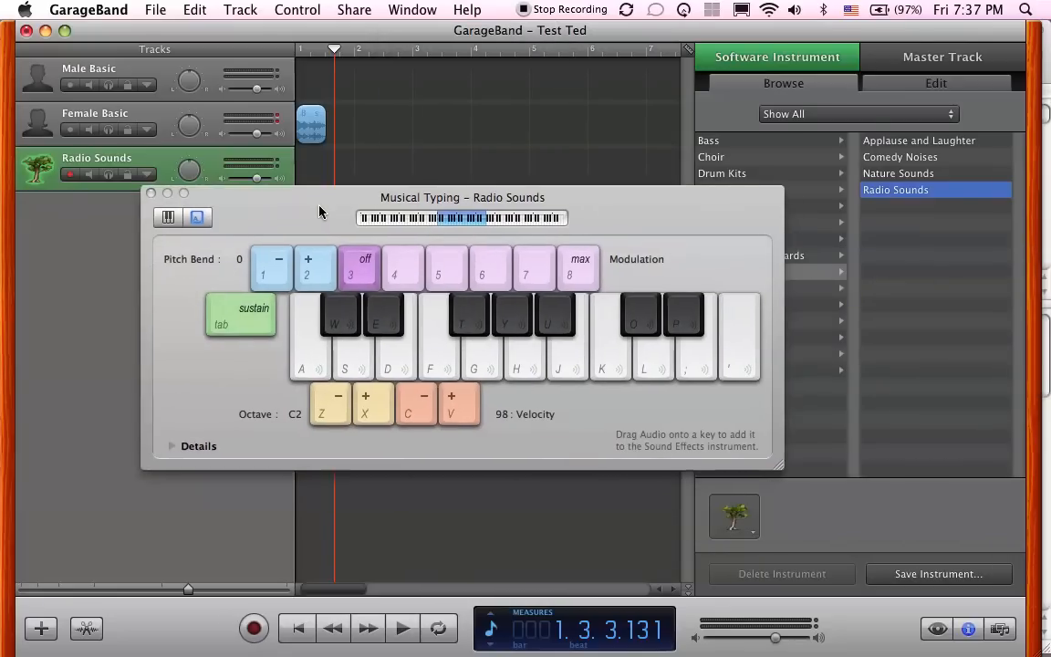
pyautogui.moveTo(463, 197); pyautogui.dragTo(413, 227)
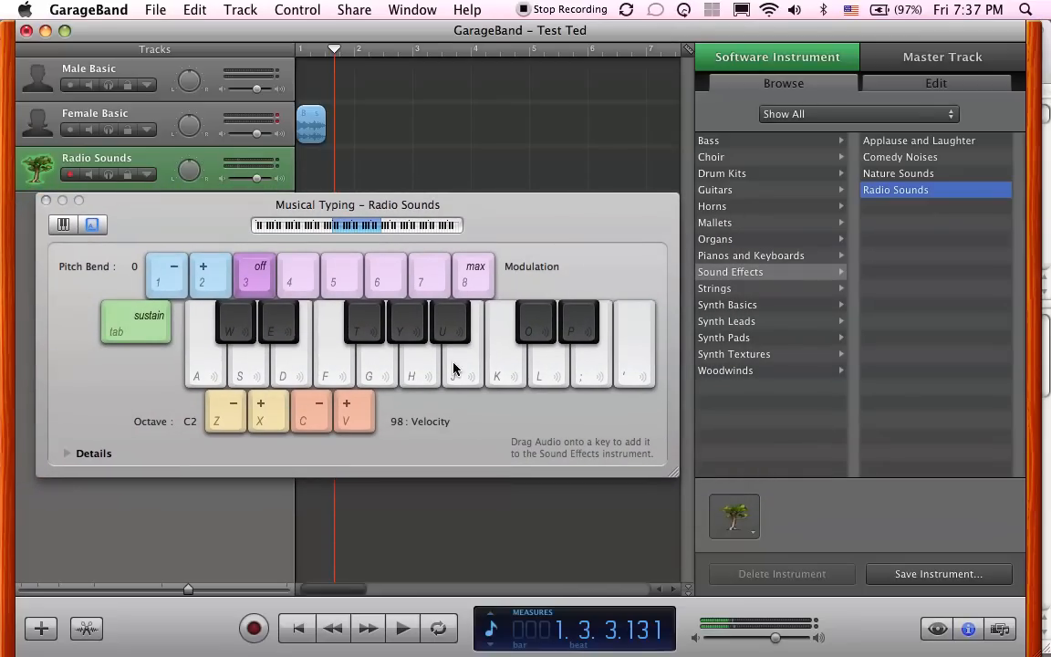
pyautogui.moveTo(416, 376)
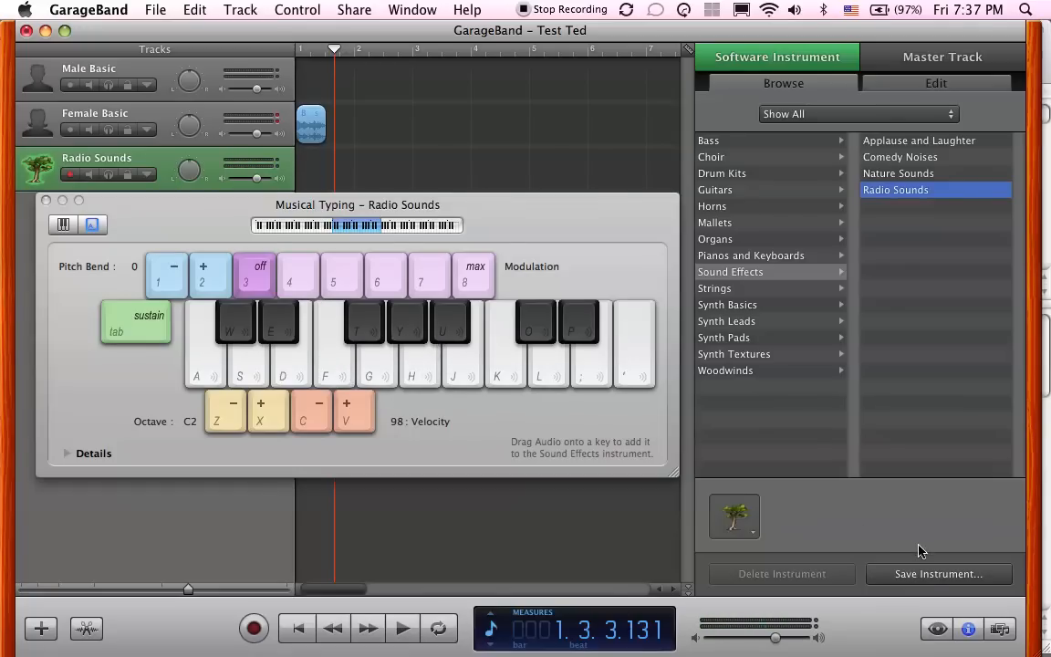
# Reopen the loop browser and pick the Buuuuuuuzzing loop for a Musical Typing key
pyautogui.click(937, 627)
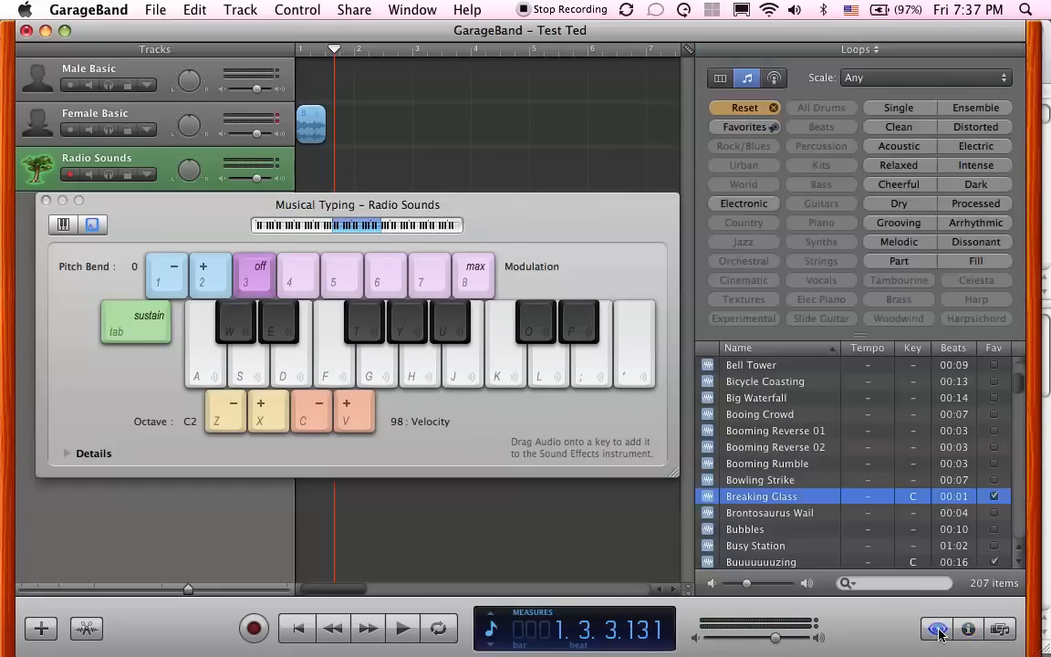
pyautogui.click(938, 627)
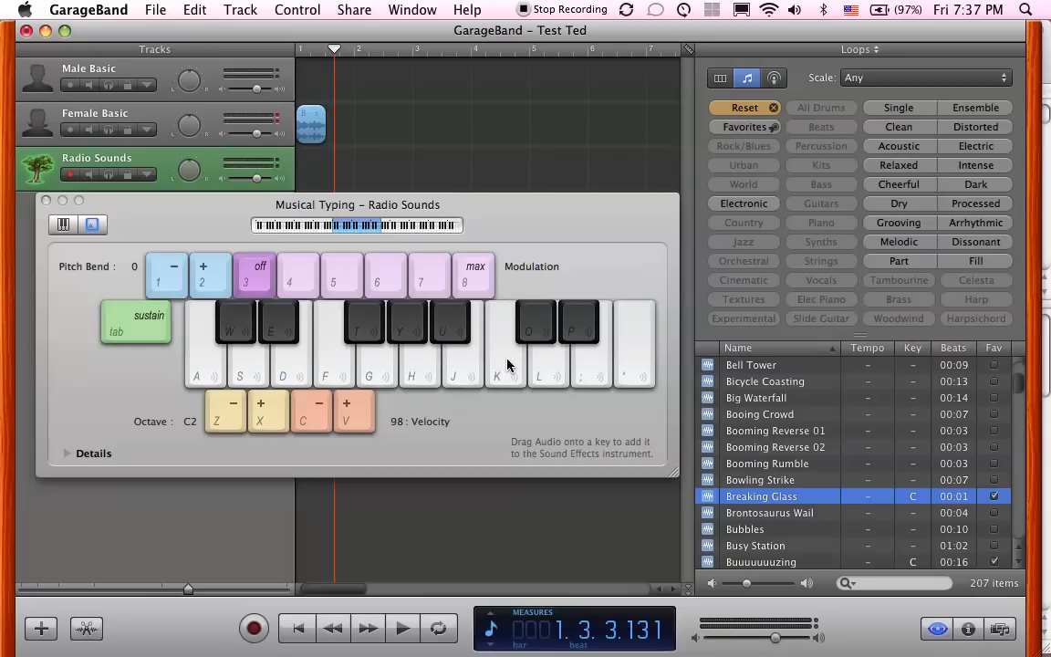
pyautogui.moveTo(775, 520)
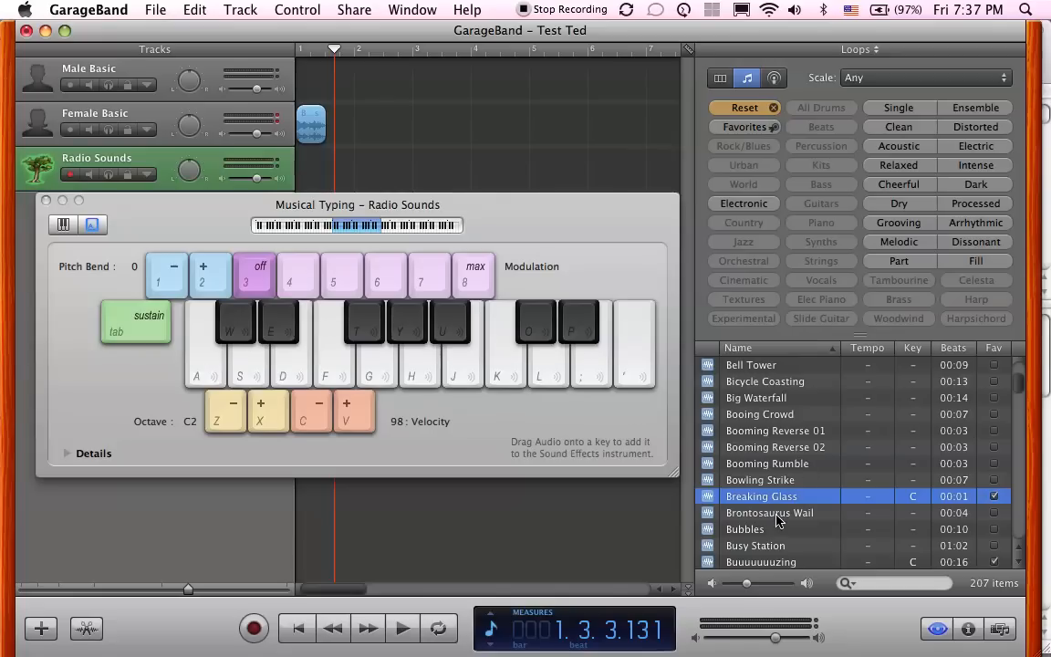
pyautogui.scroll(-3)
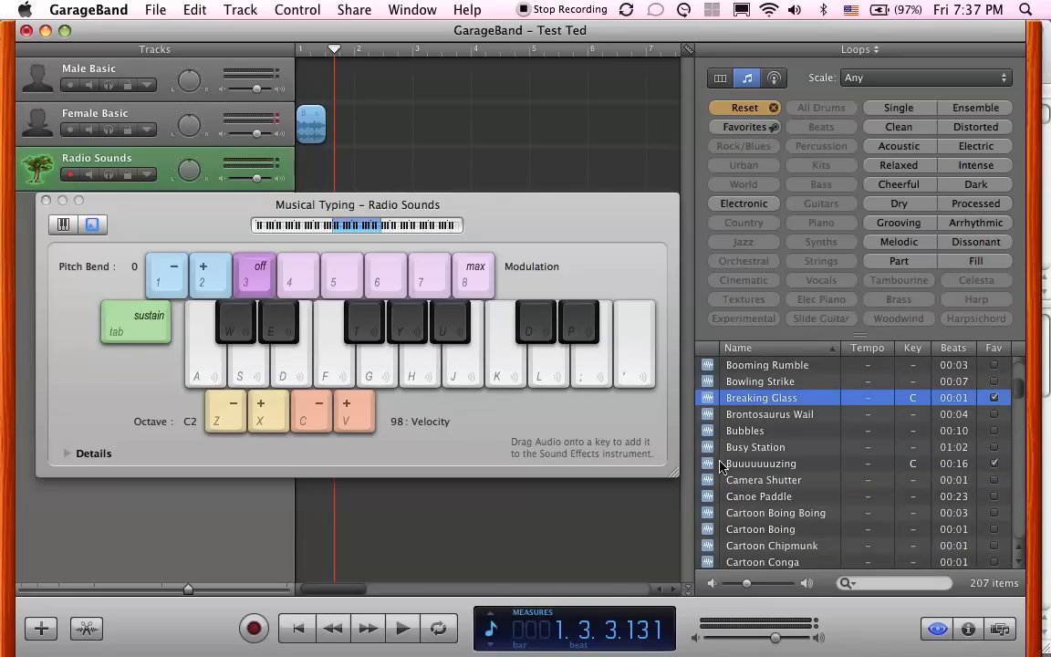
pyautogui.click(761, 464)
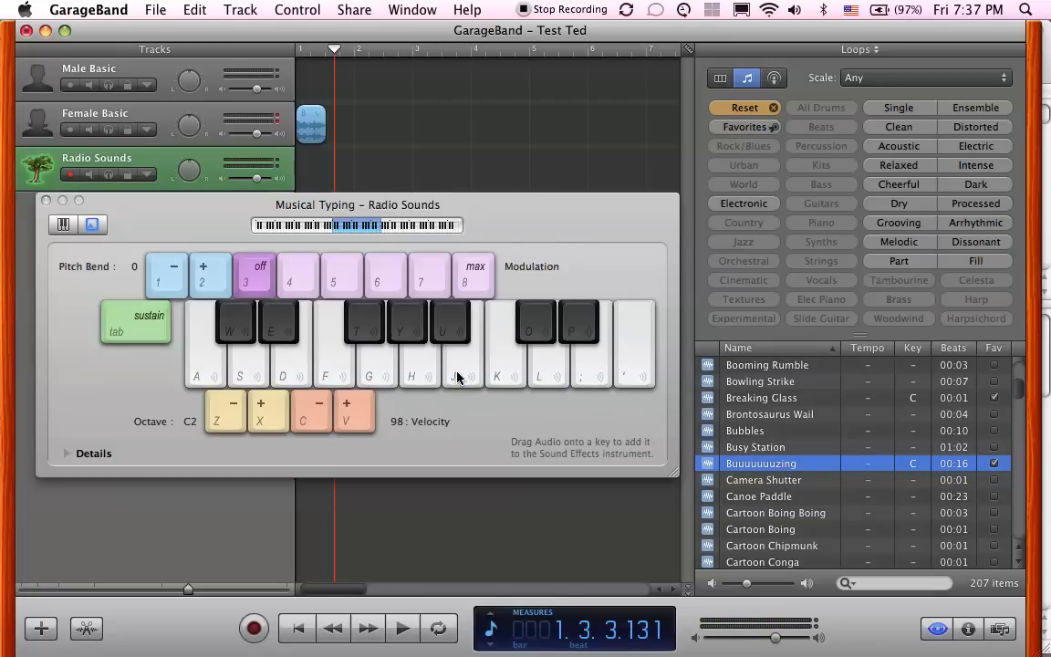
pyautogui.moveTo(453, 376)
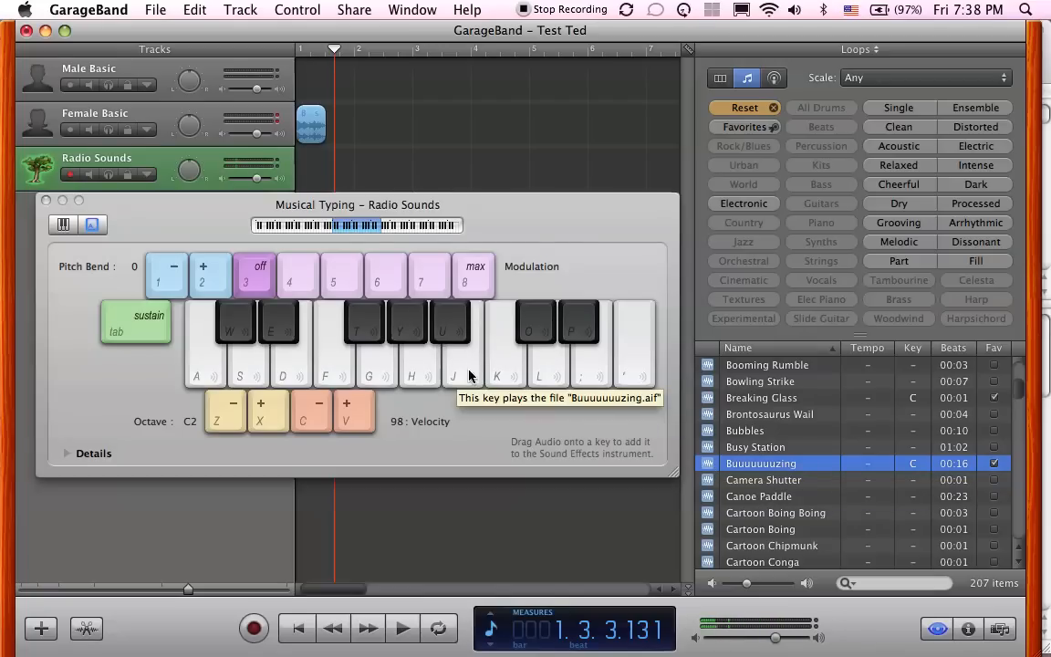
pyautogui.moveTo(459, 378)
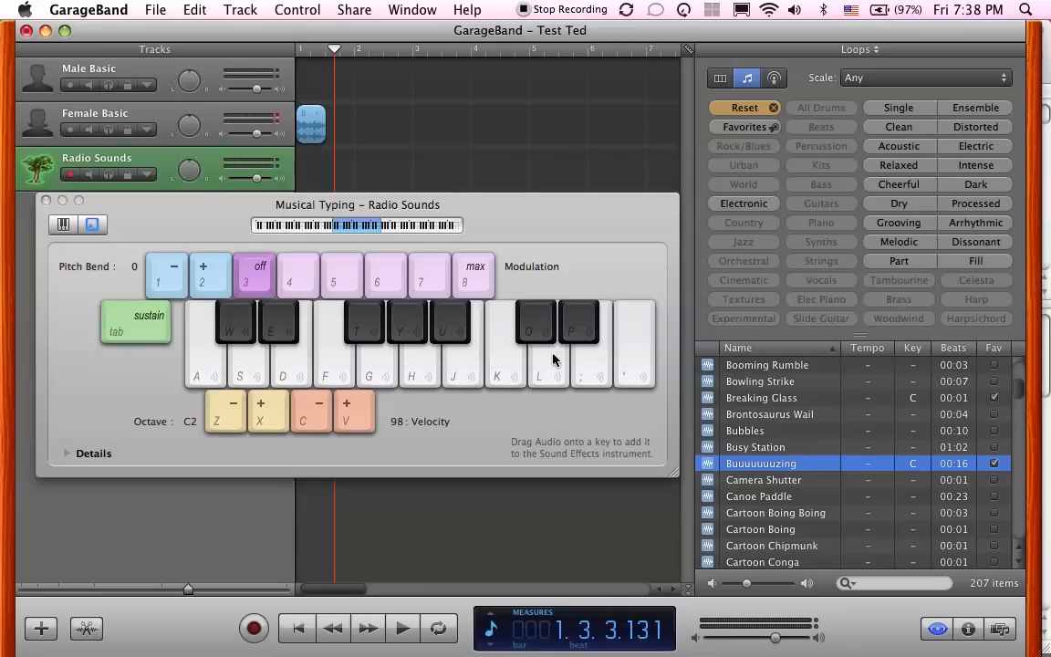
pyautogui.moveTo(336, 361)
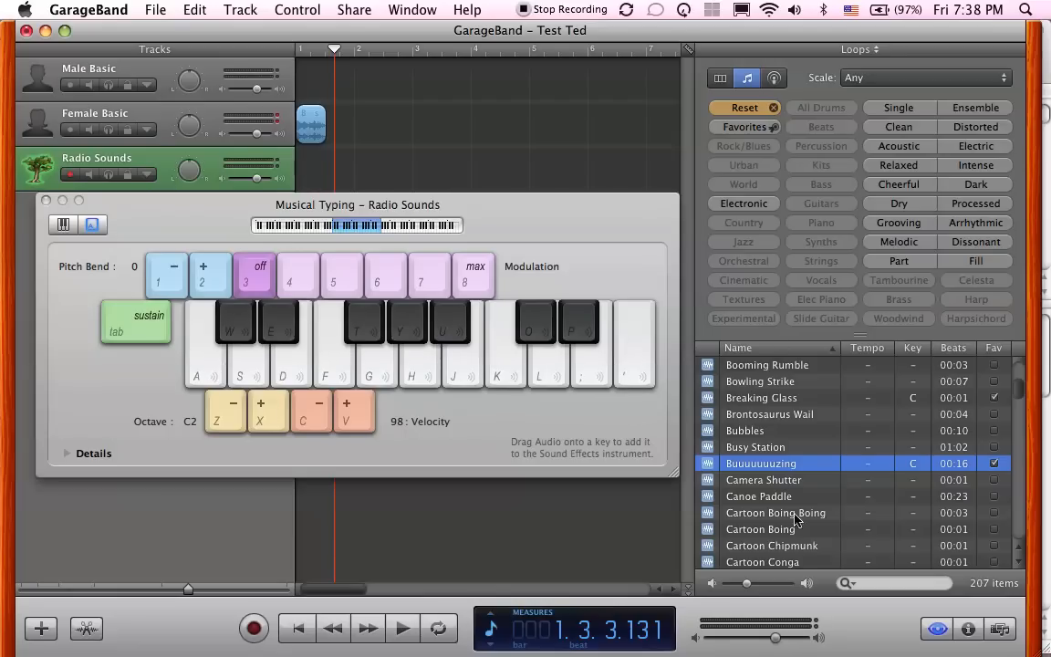
# Save the customised Sound Effects instrument as 'Test Int' from the Track Info browser
pyautogui.click(967, 627)
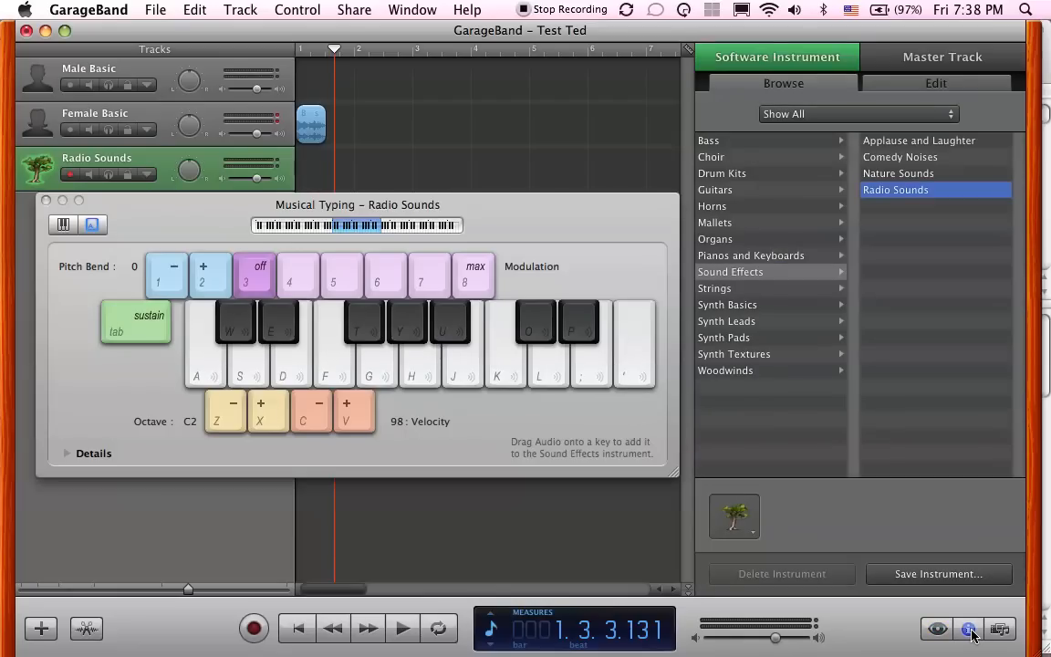
pyautogui.moveTo(971, 628)
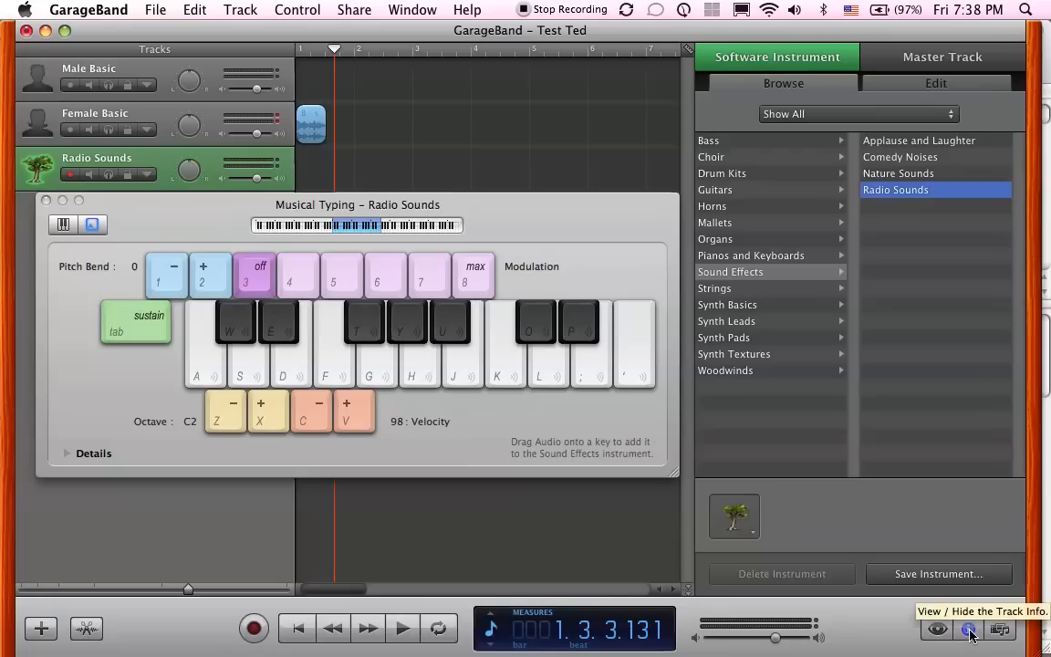
pyautogui.click(938, 573)
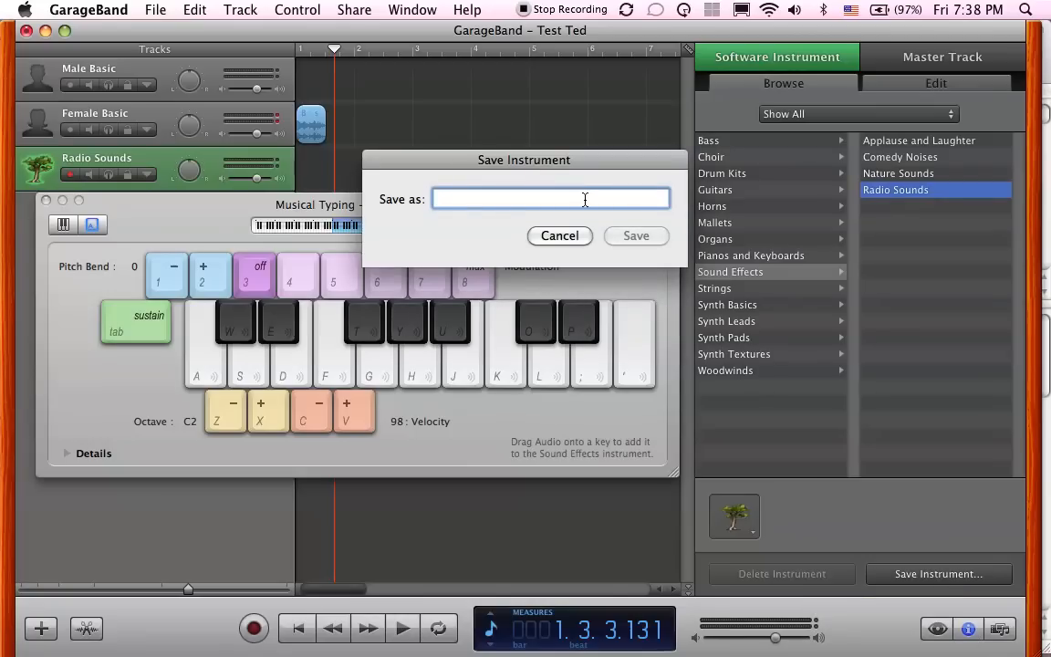
pyautogui.moveTo(562, 212)
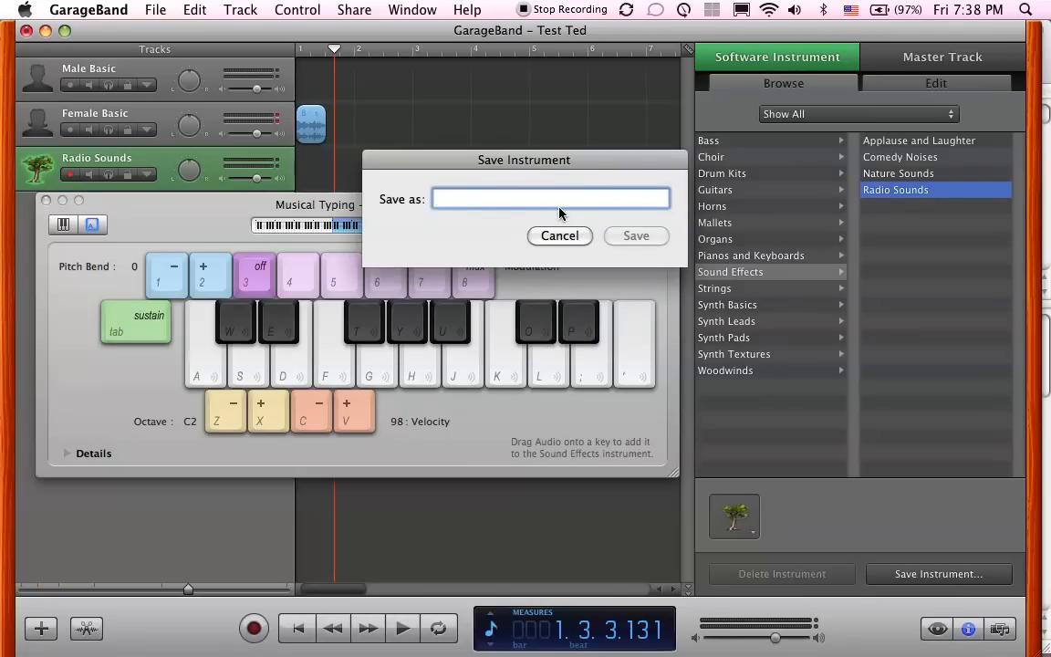
pyautogui.write('Test')
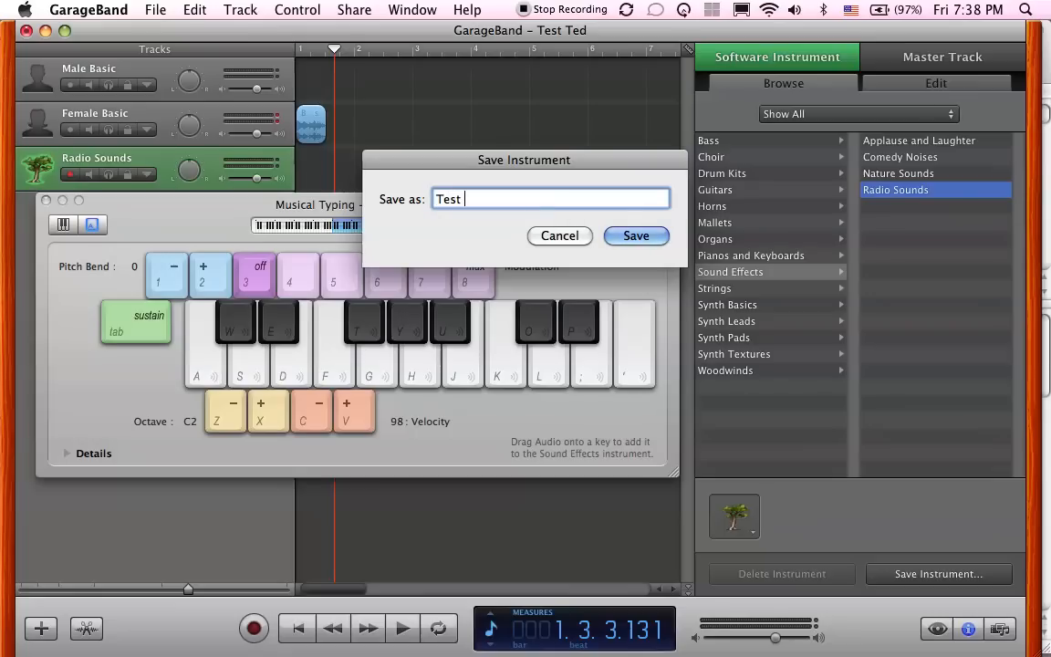
pyautogui.write('In')
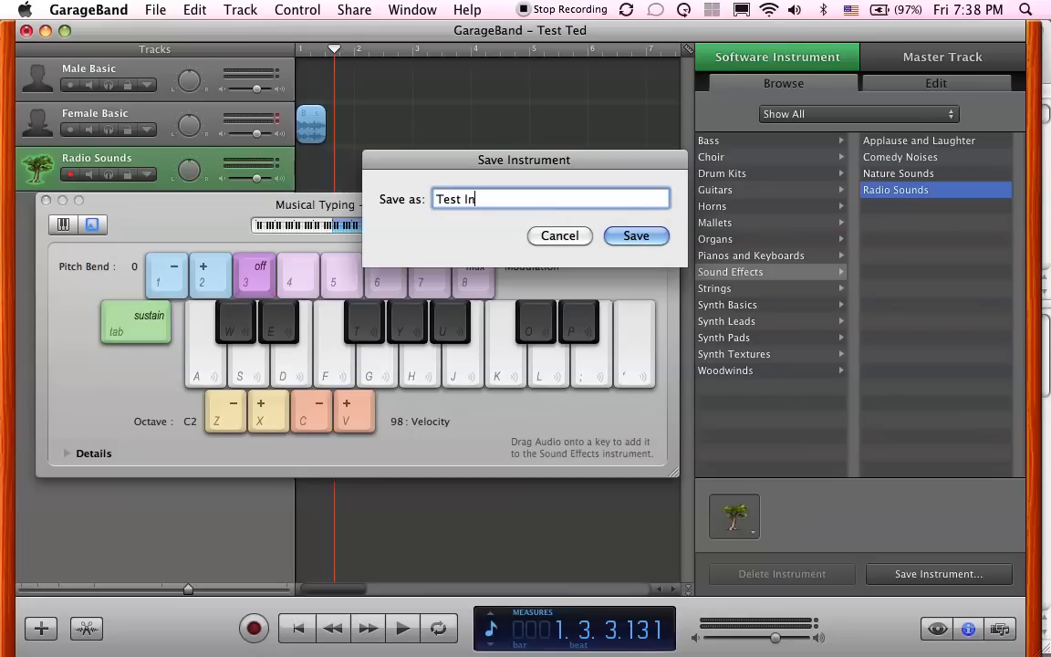
pyautogui.write('t')
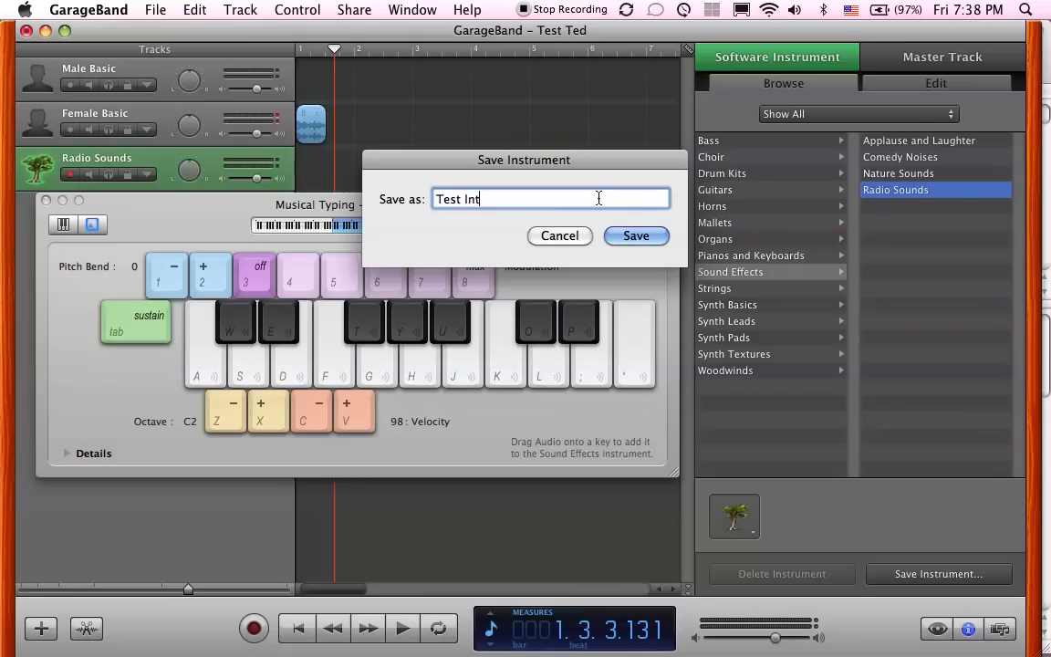
pyautogui.click(635, 235)
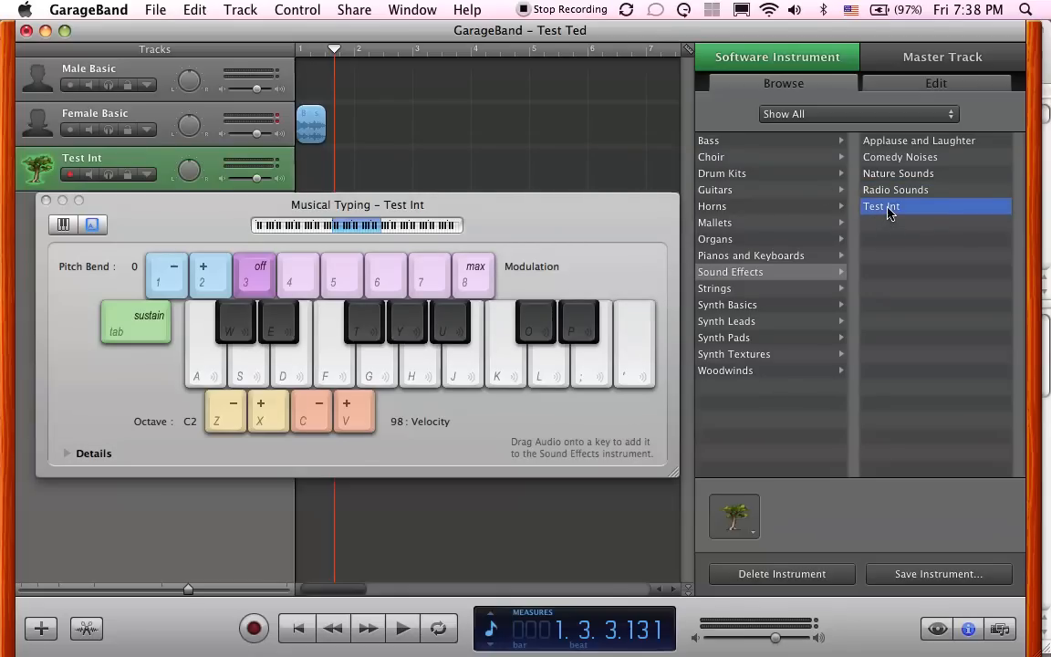
pyautogui.click(934, 84)
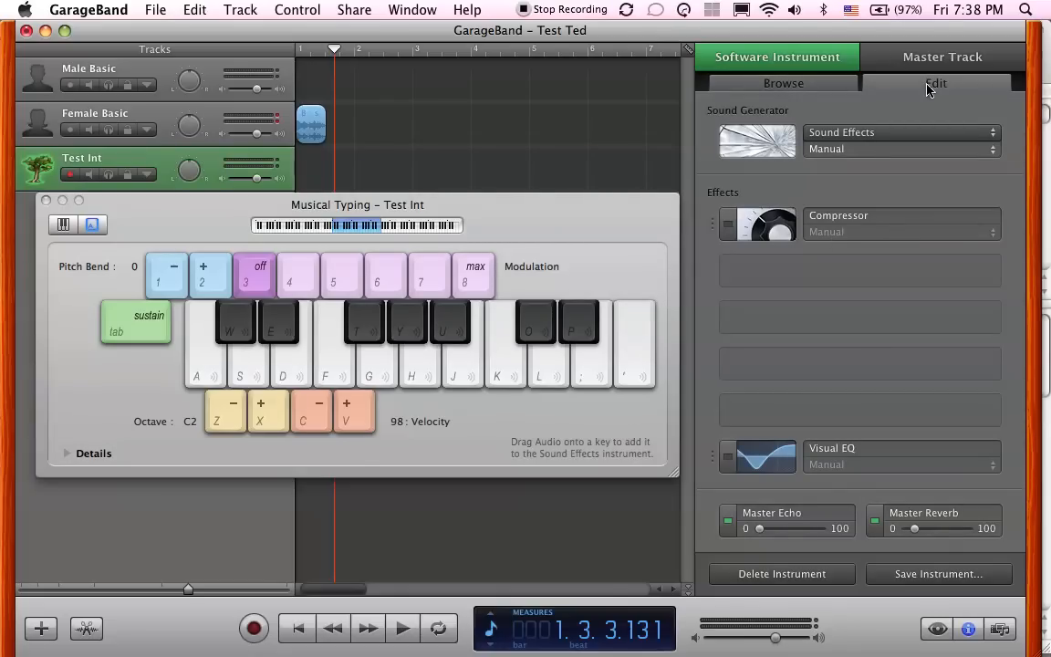
pyautogui.moveTo(1029, 570)
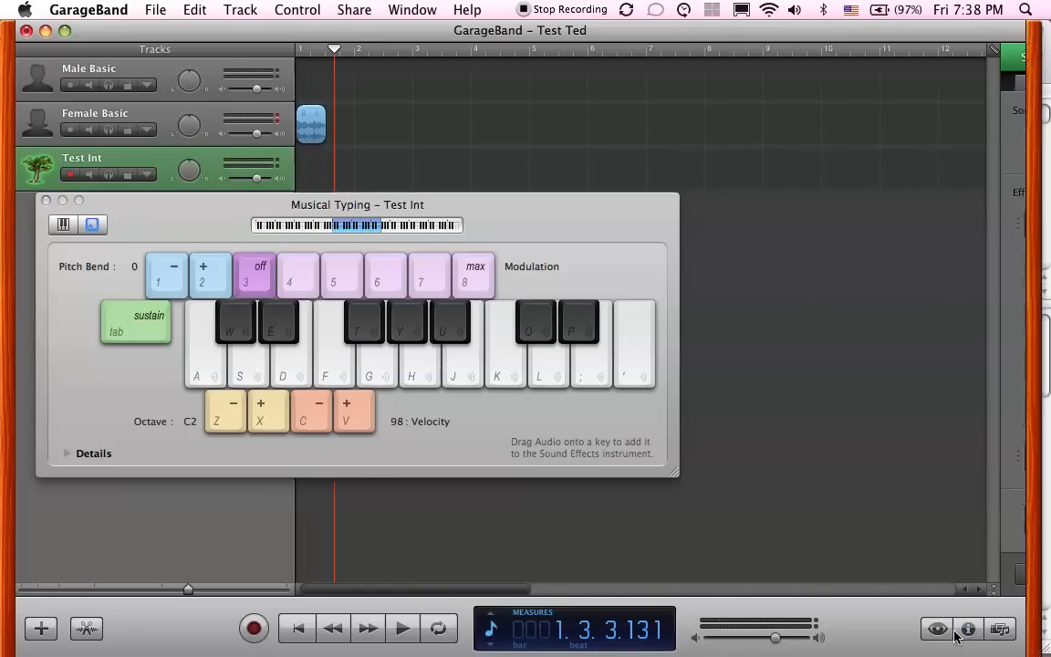
pyautogui.click(967, 628)
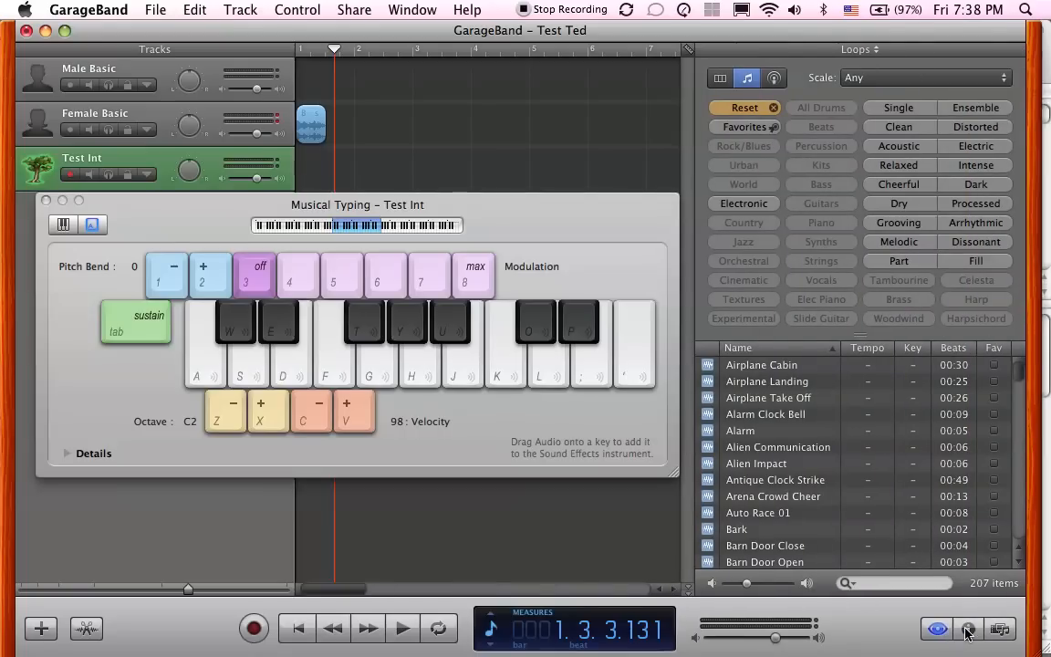
pyautogui.click(967, 628)
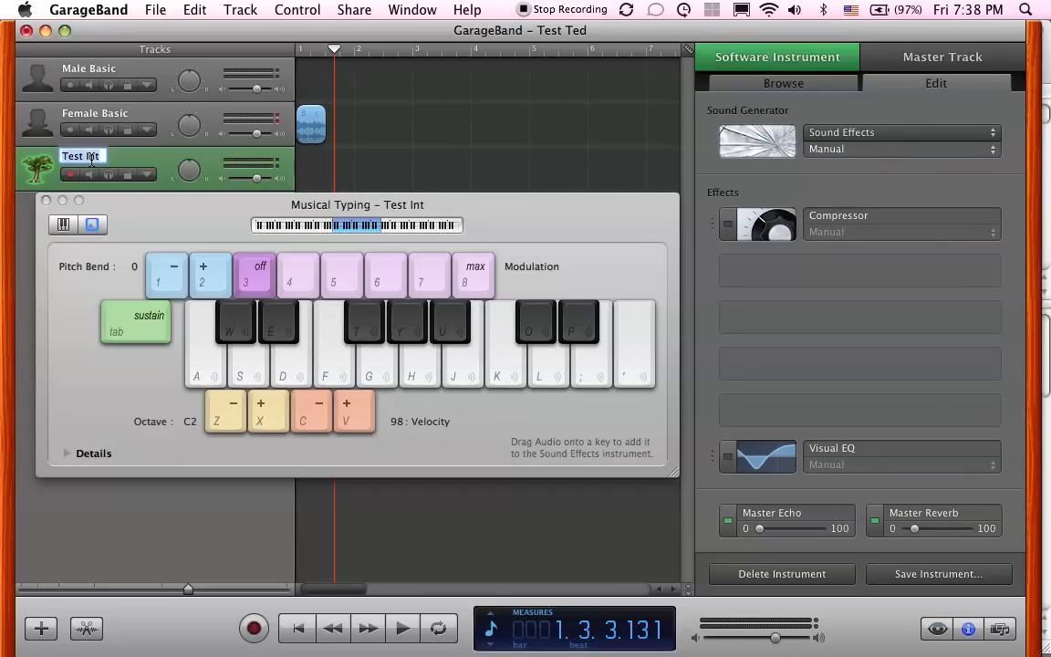
pyautogui.click(783, 84)
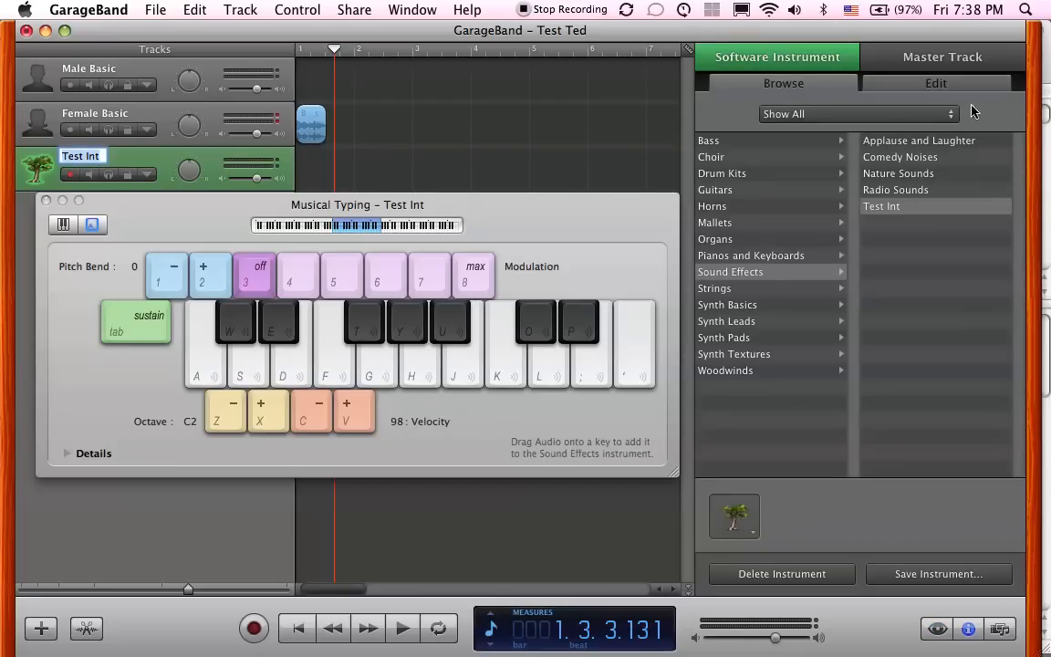
pyautogui.moveTo(916, 212)
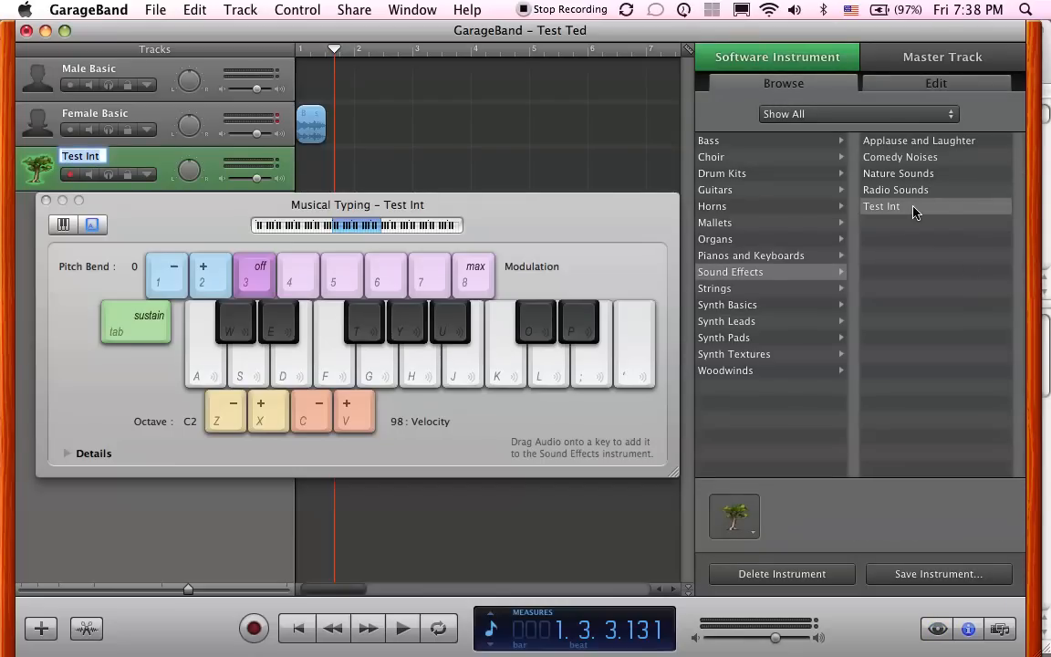
pyautogui.click(894, 190)
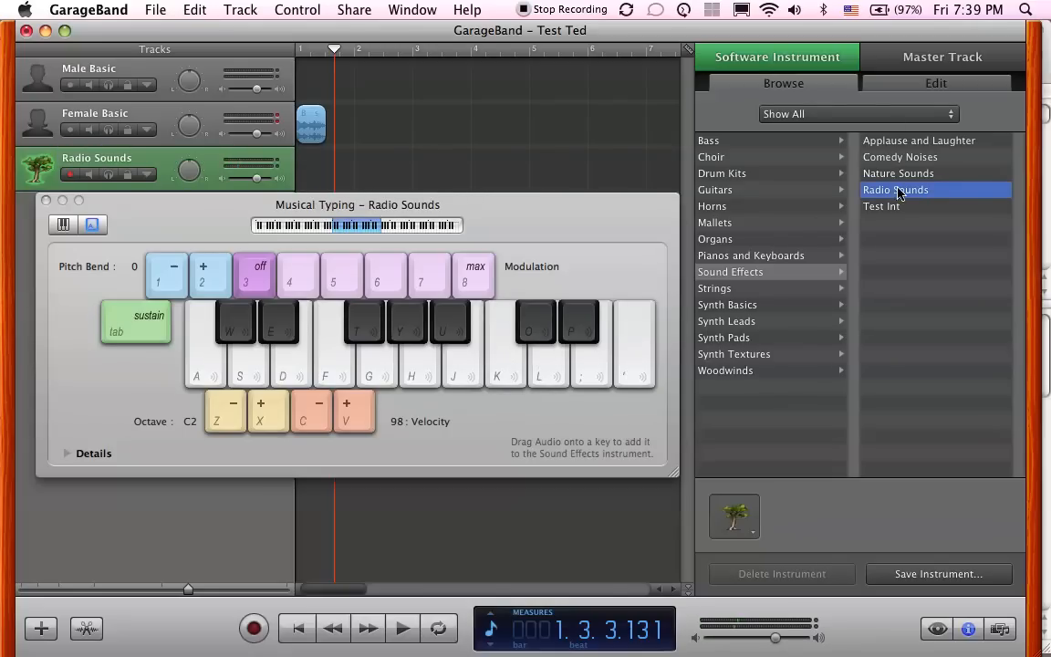
pyautogui.click(881, 205)
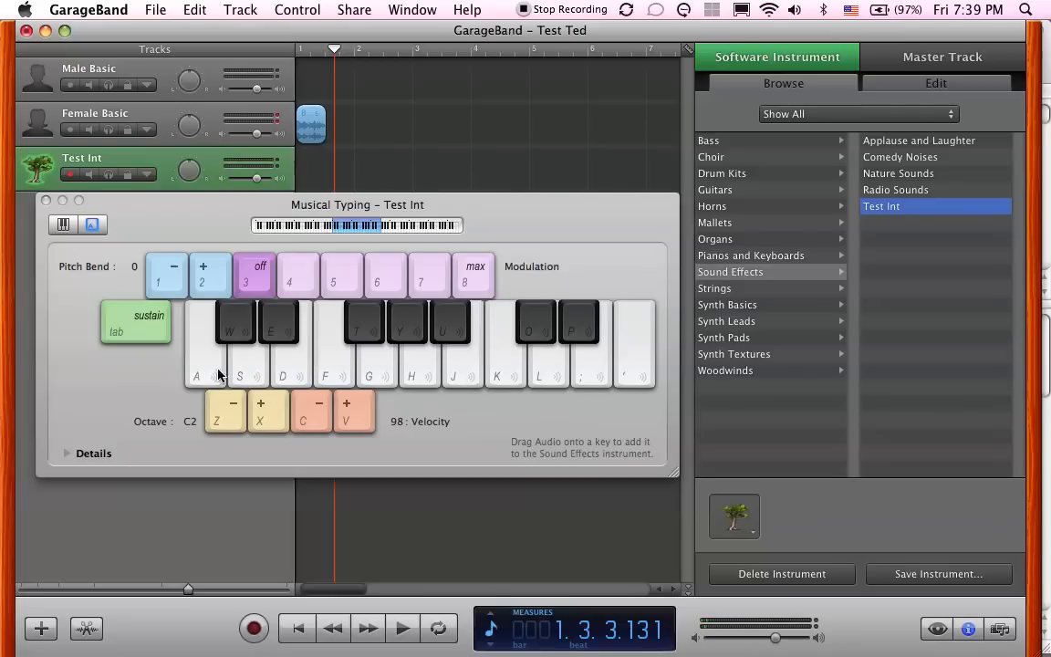
pyautogui.moveTo(509, 372)
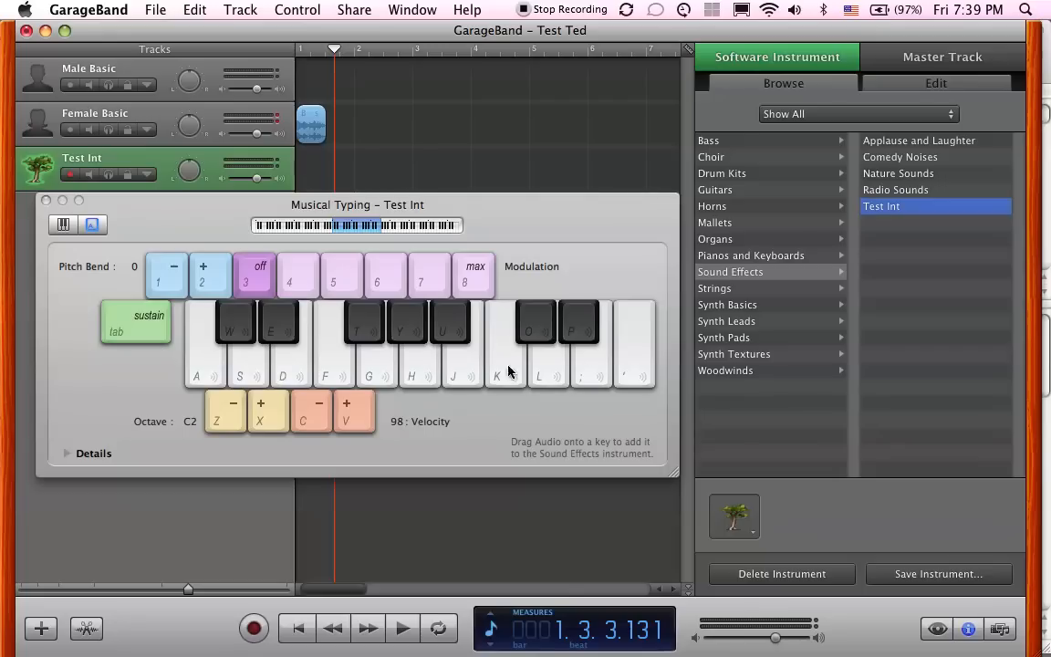
pyautogui.moveTo(571, 376)
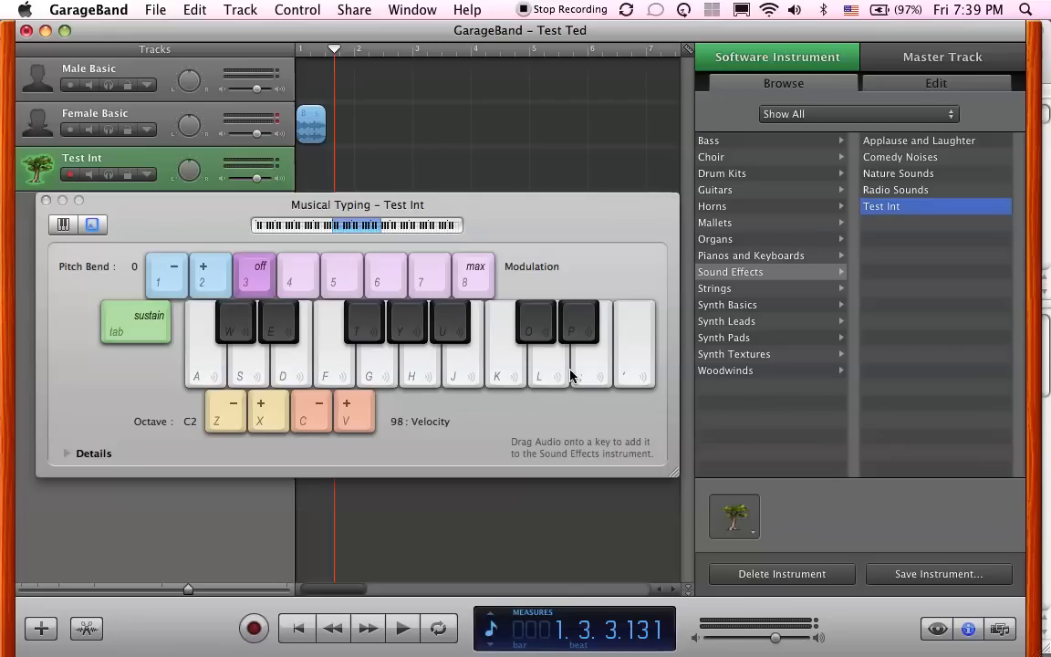
pyautogui.moveTo(558, 434)
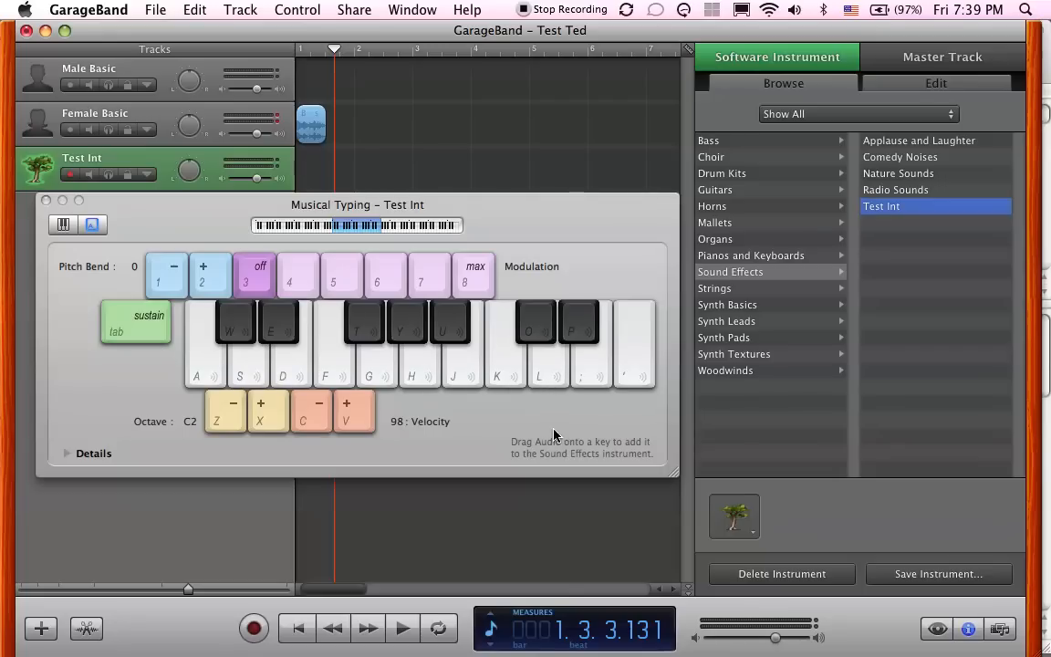
pyautogui.moveTo(239, 365)
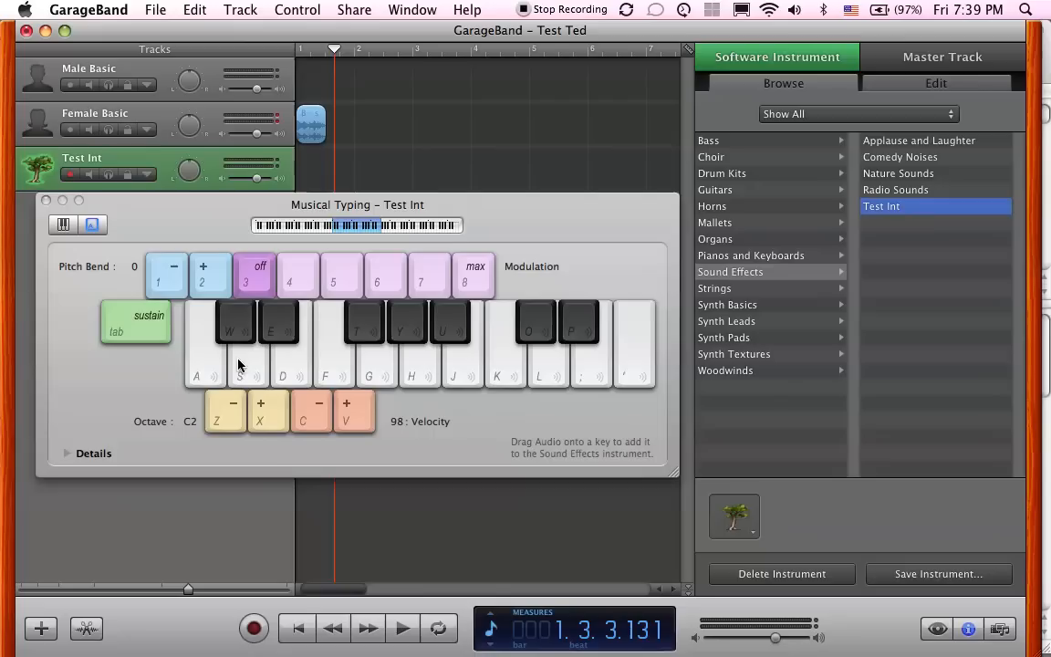